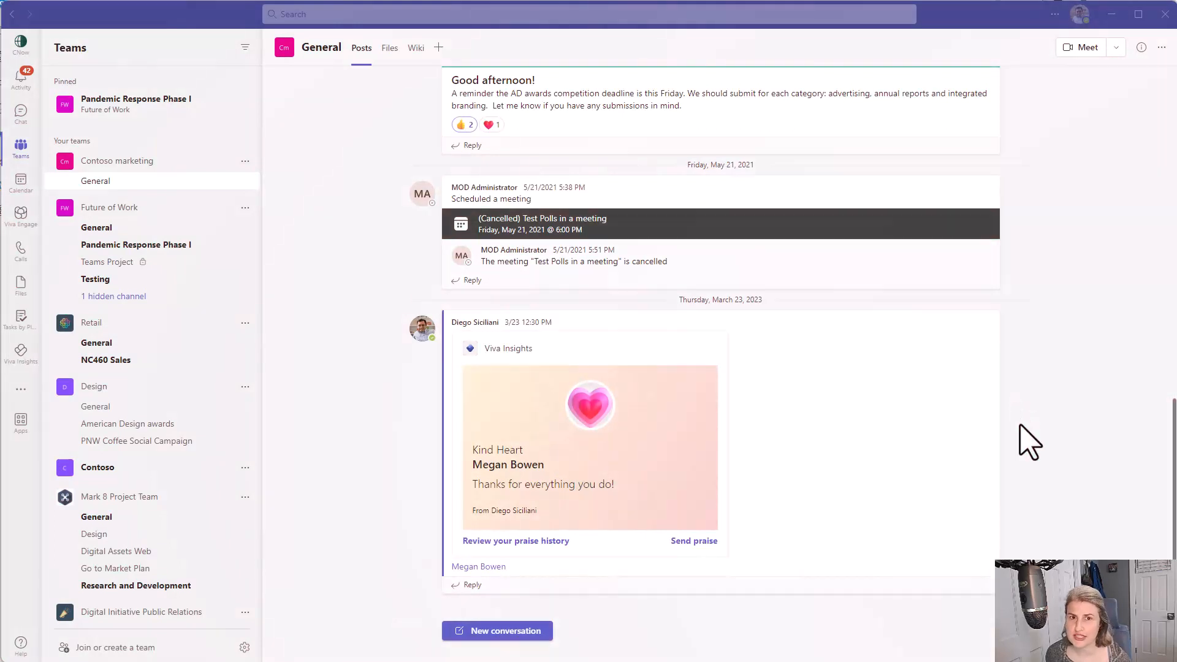
pyautogui.moveTo(1050, 438)
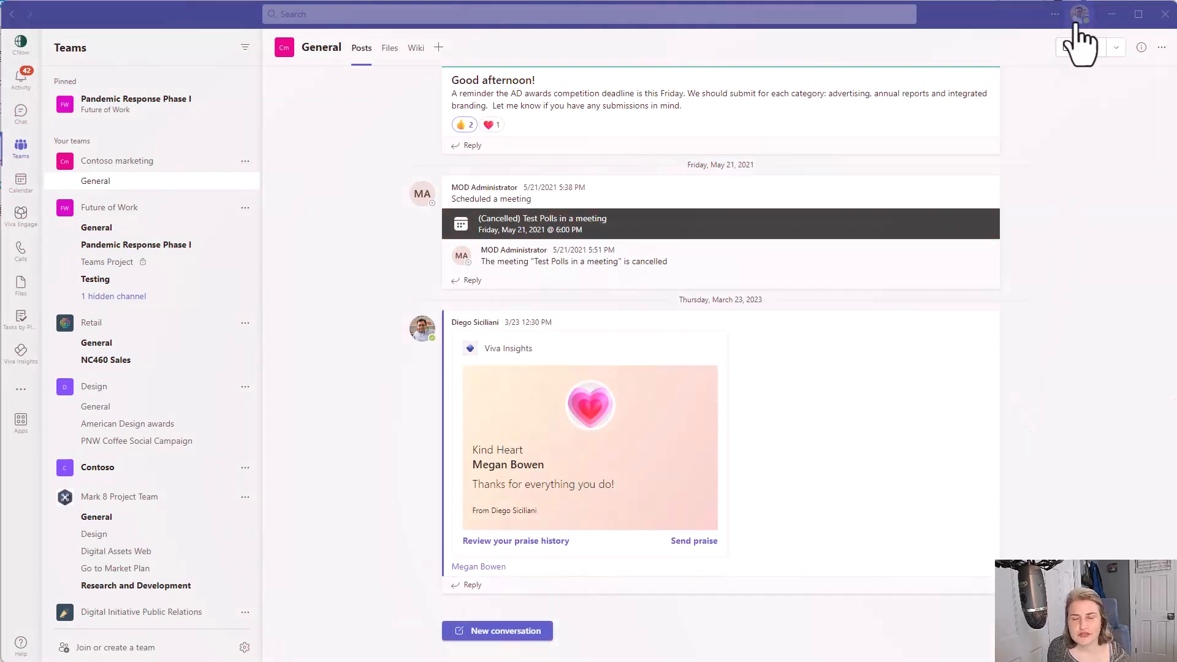
pyautogui.moveTo(1138, 191)
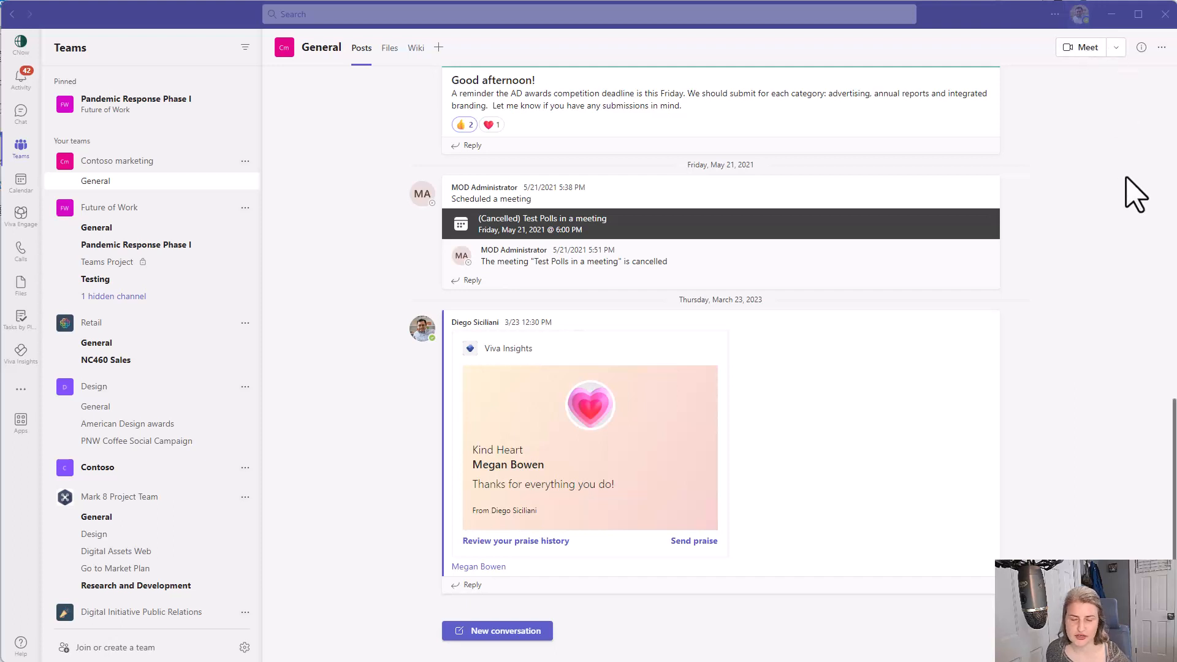
pyautogui.moveTo(1130, 197)
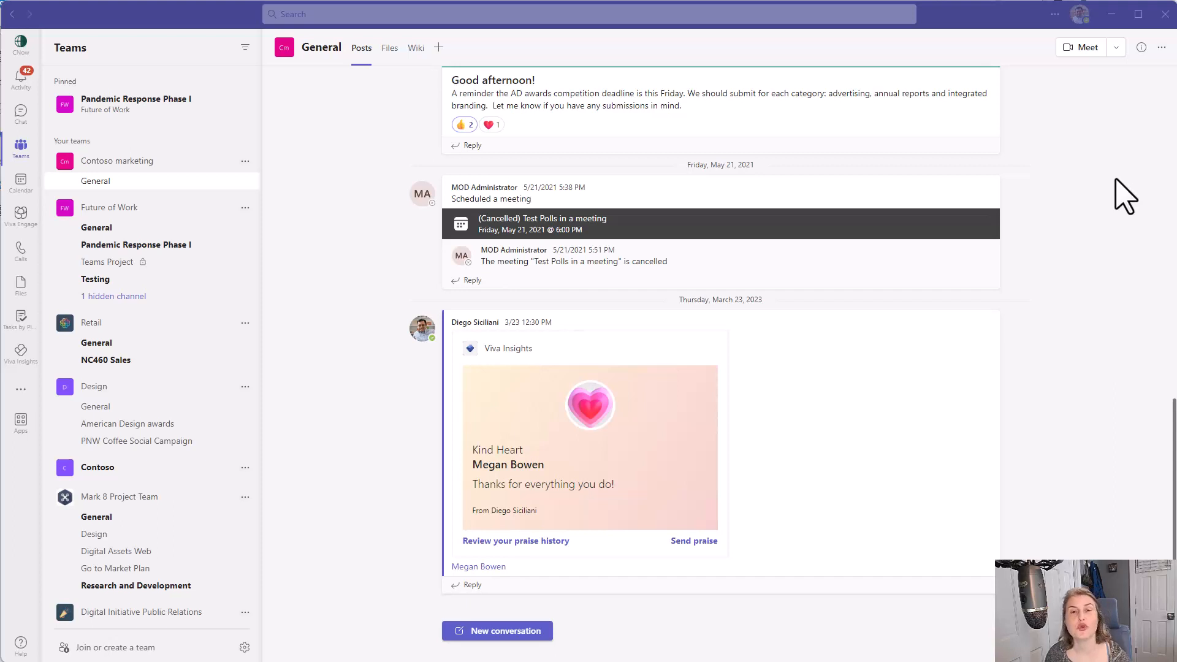
pyautogui.moveTo(1085, 90)
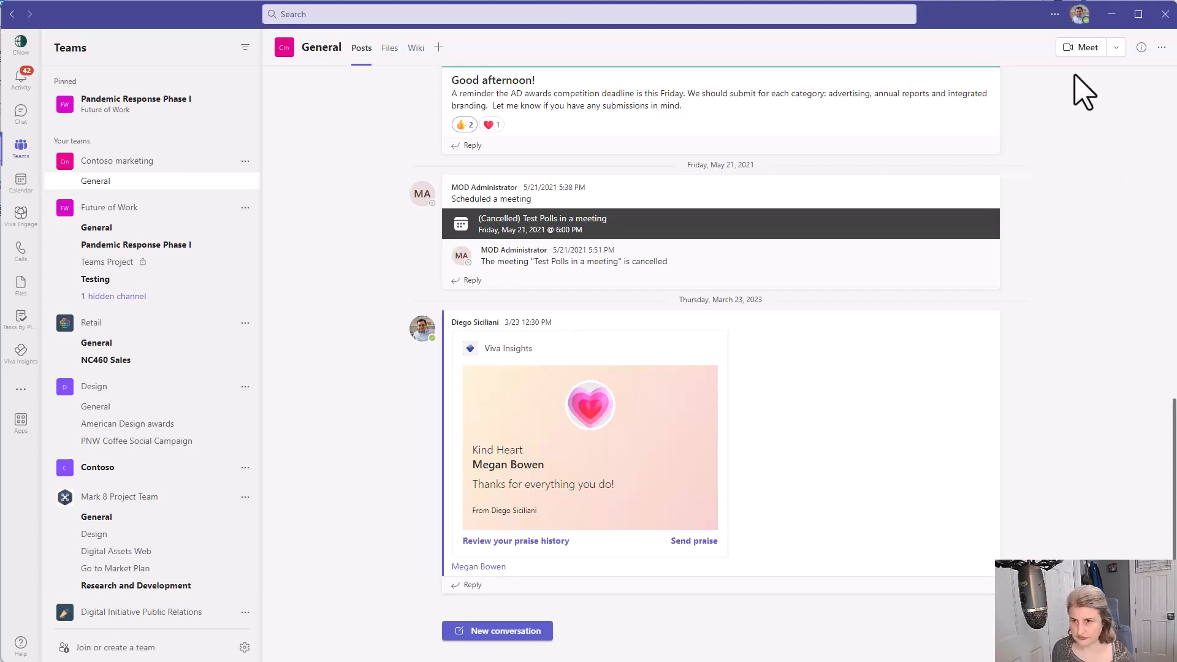
pyautogui.moveTo(1107, 160)
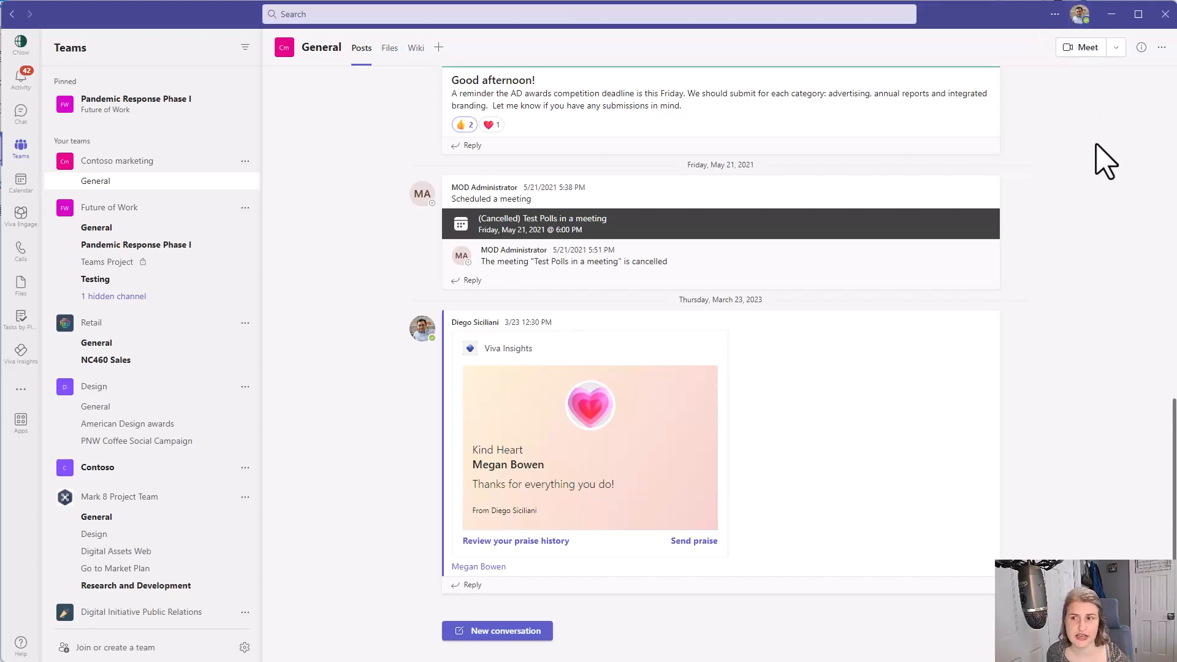
pyautogui.moveTo(1066, 120)
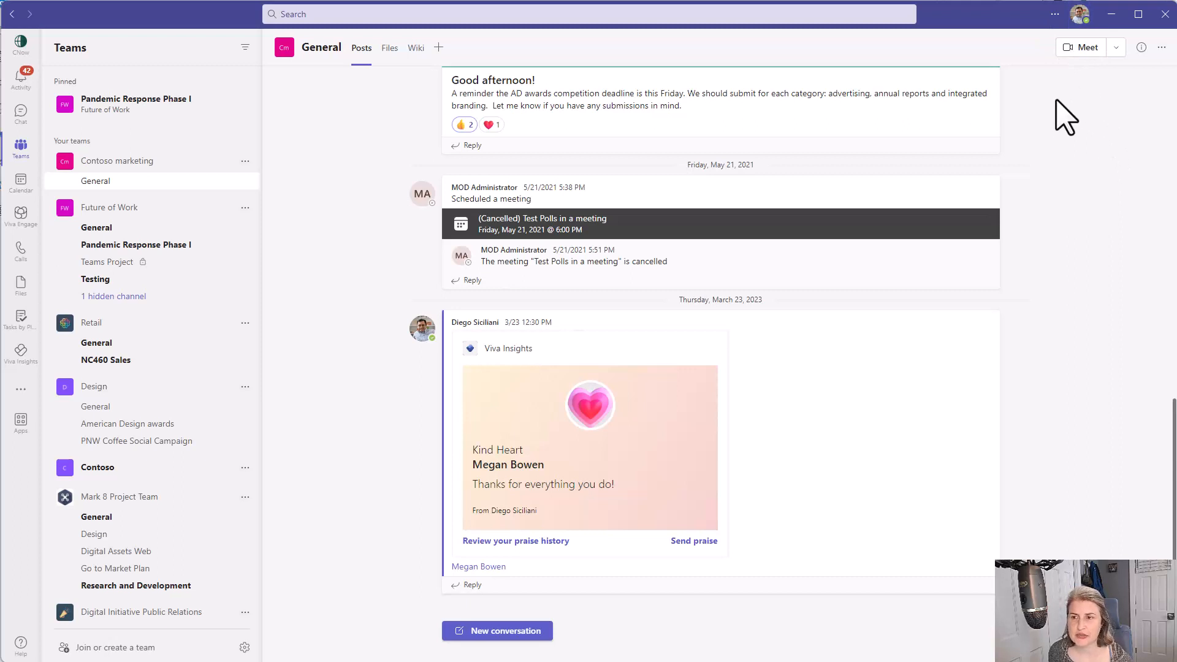
pyautogui.moveTo(1081, 118)
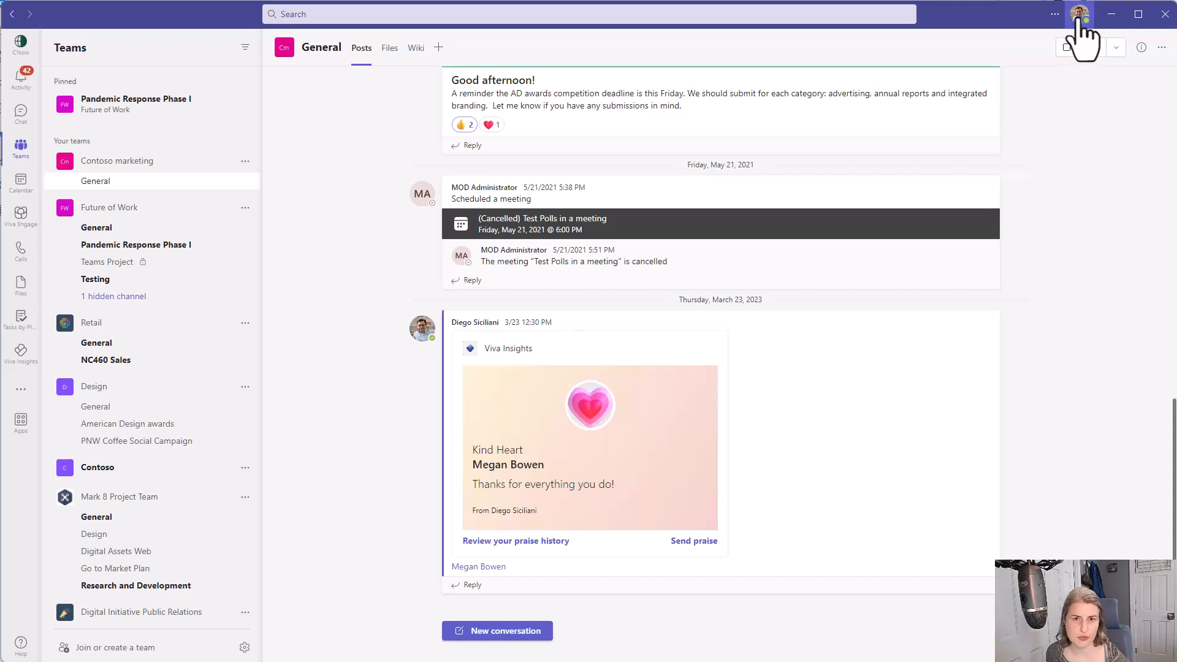
# Open your own profile card from the title-bar profile picture
pyautogui.click(1080, 14)
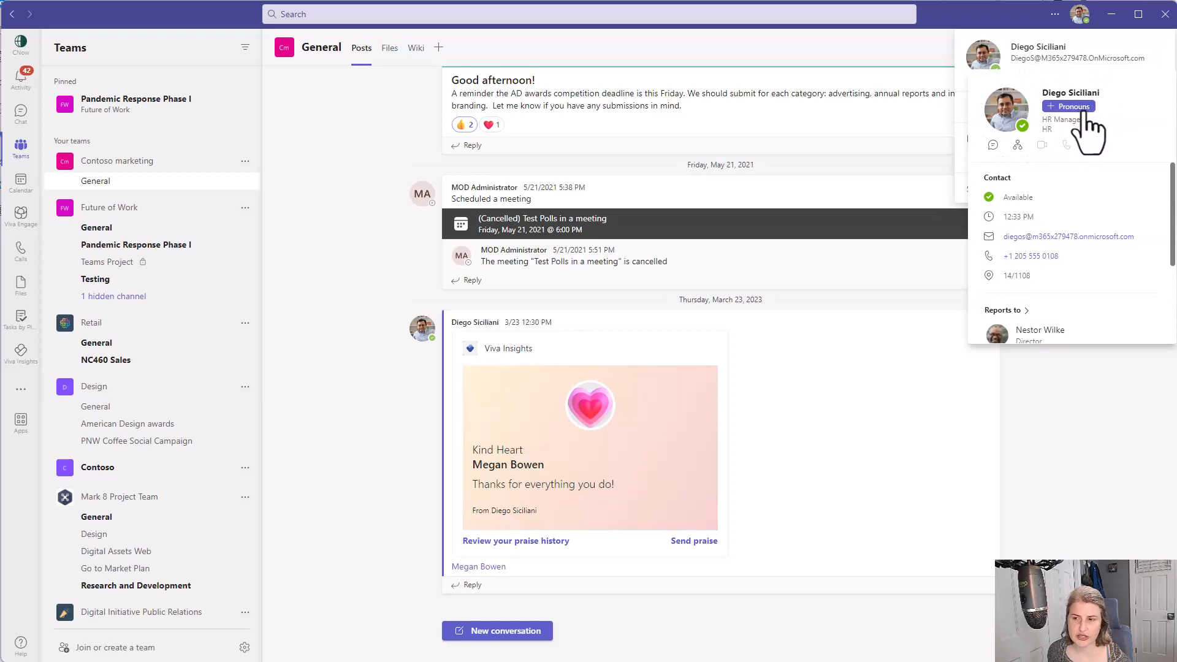
pyautogui.moveTo(1069, 106)
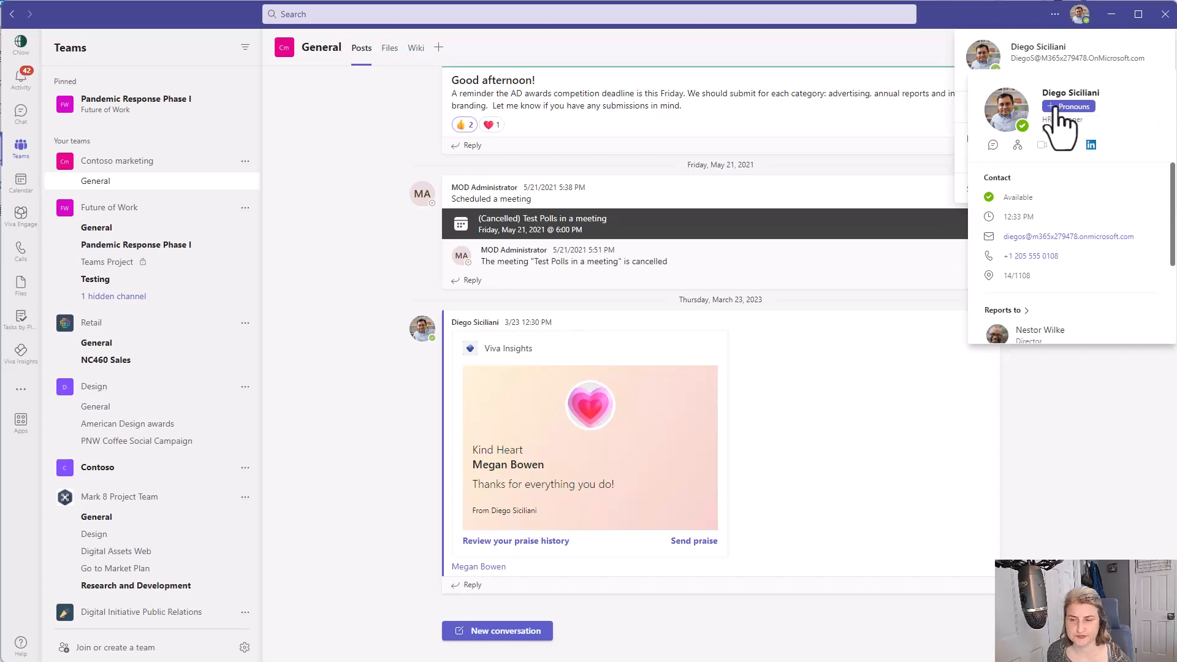
# Add He/Him pronouns to your profile, save, and dismiss the confirmation
pyautogui.click(1067, 106)
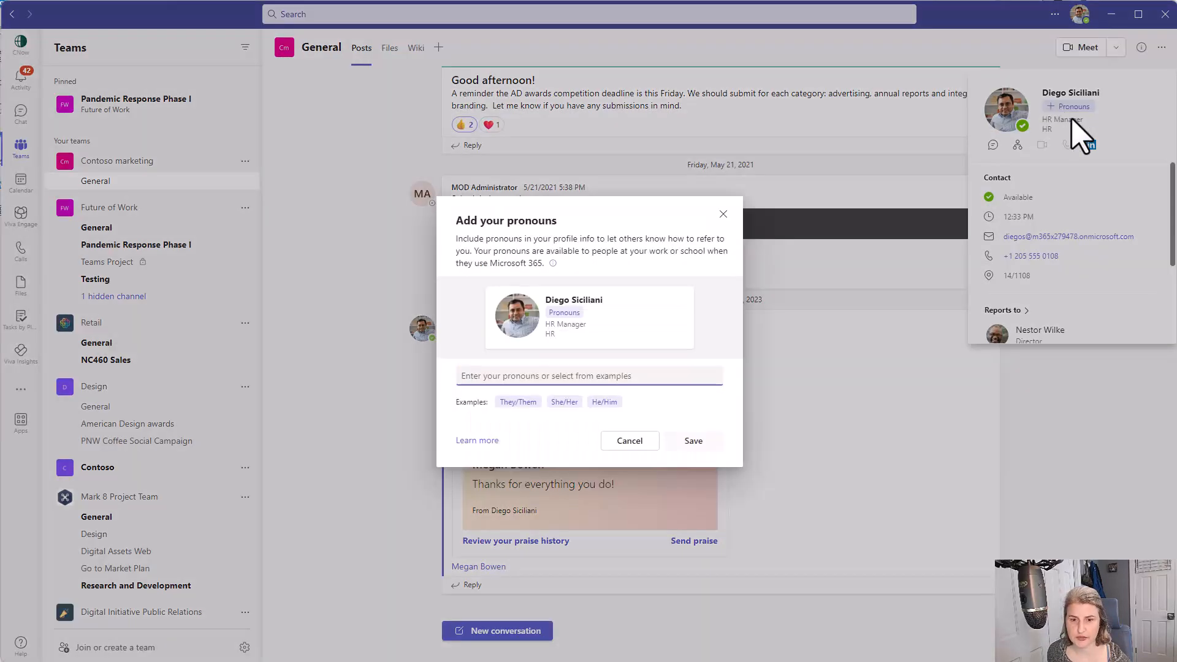
pyautogui.moveTo(790, 375)
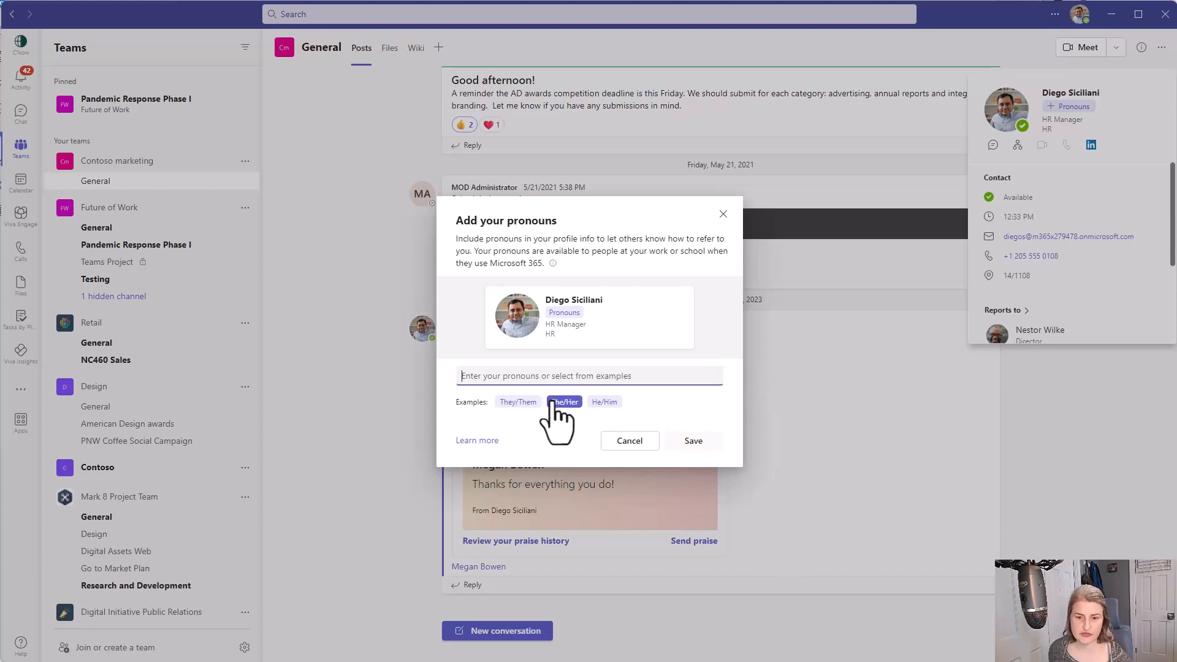
pyautogui.moveTo(554, 379)
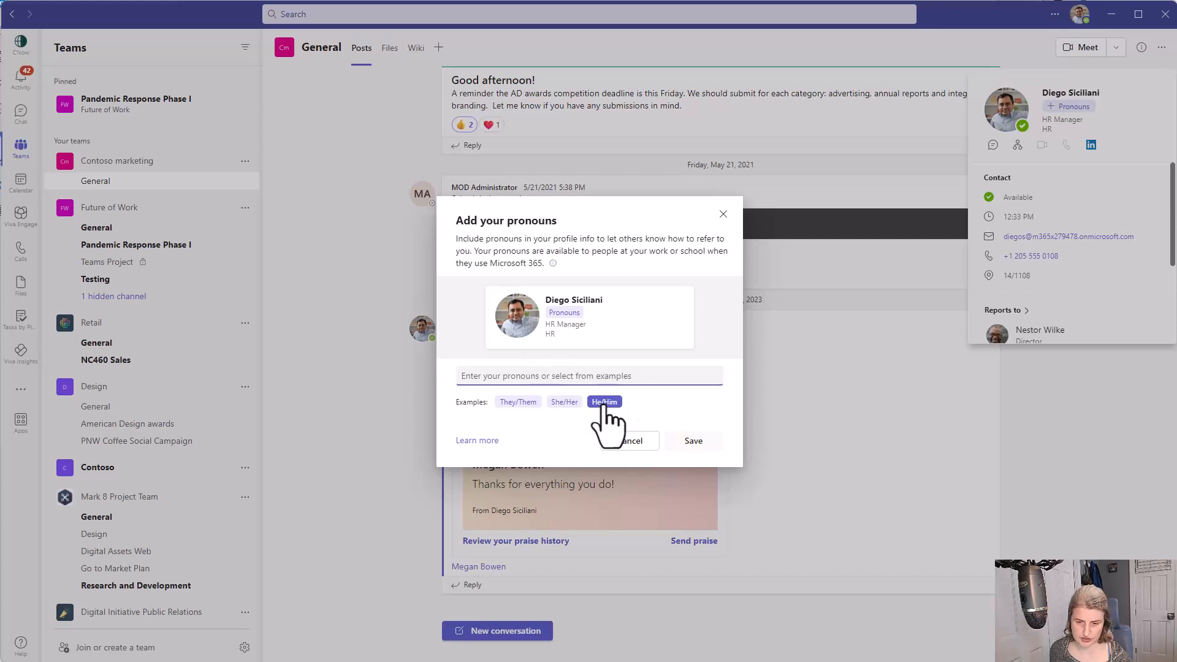
pyautogui.click(604, 402)
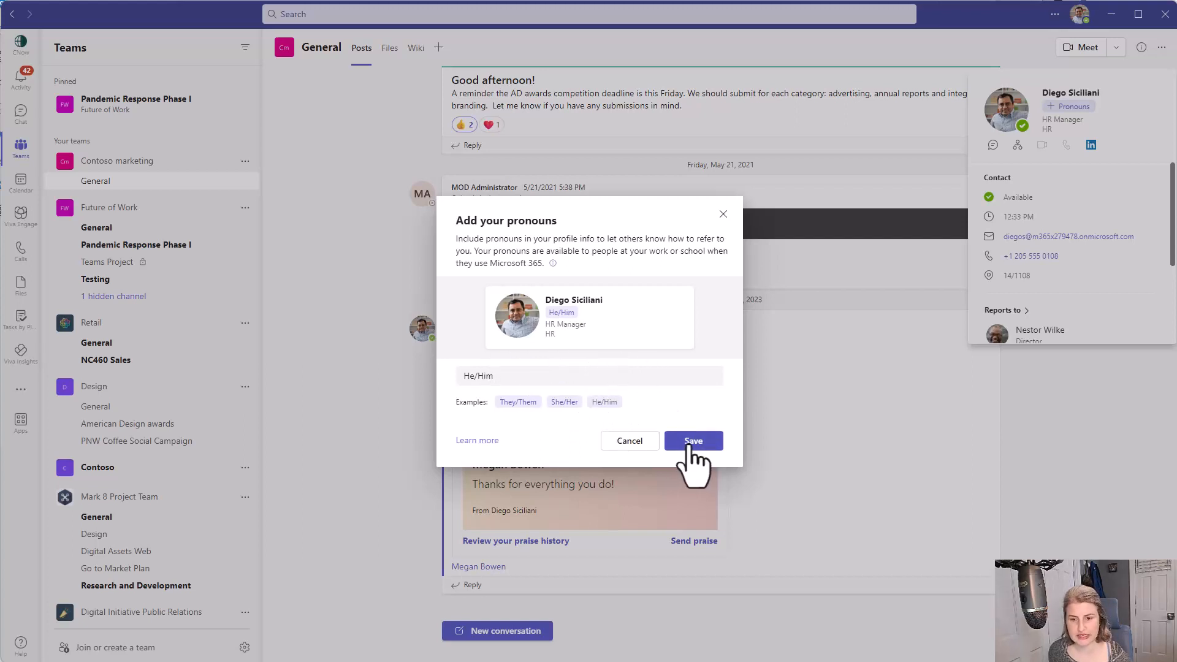
pyautogui.click(693, 441)
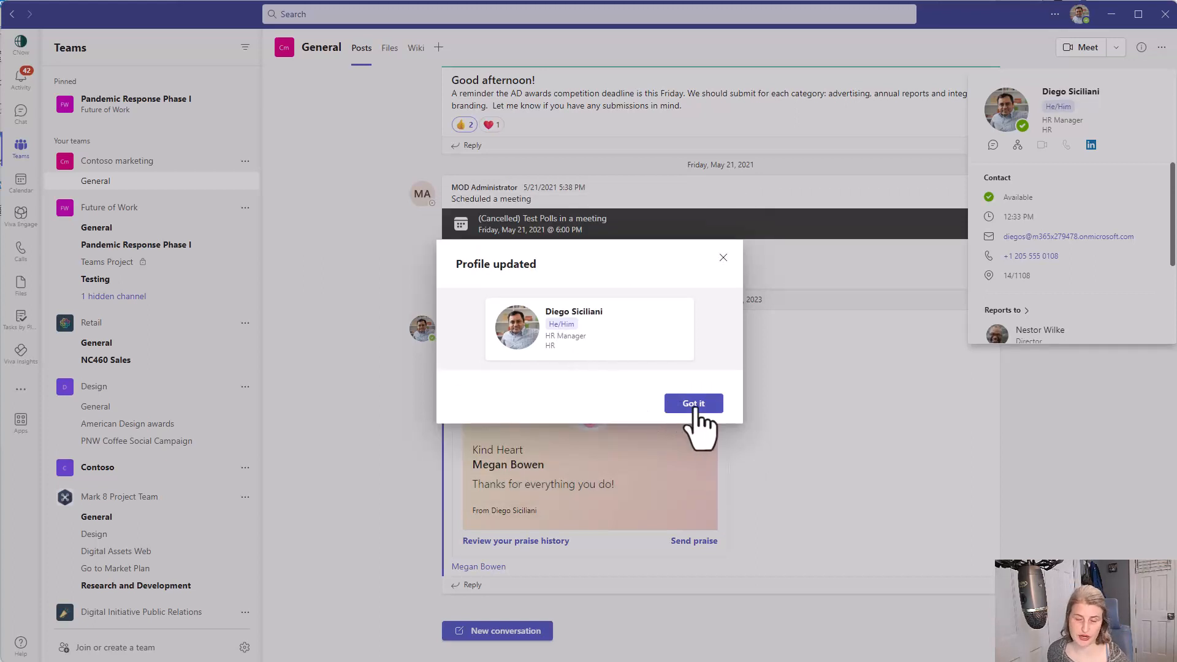
pyautogui.click(692, 404)
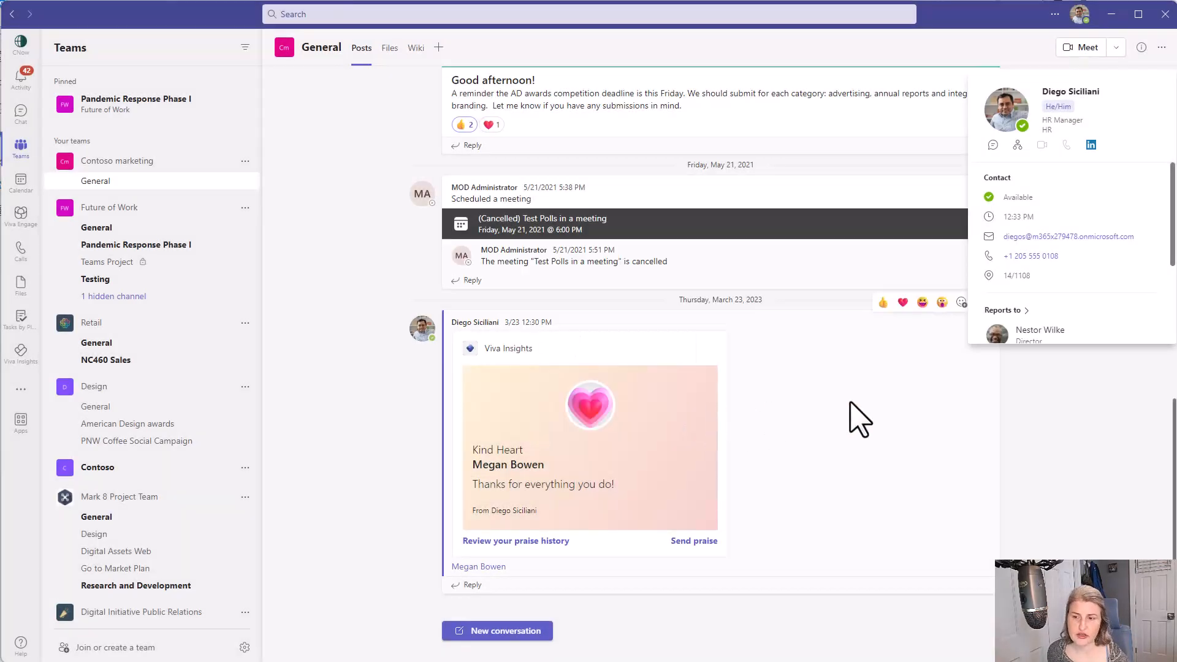
pyautogui.moveTo(1010, 116)
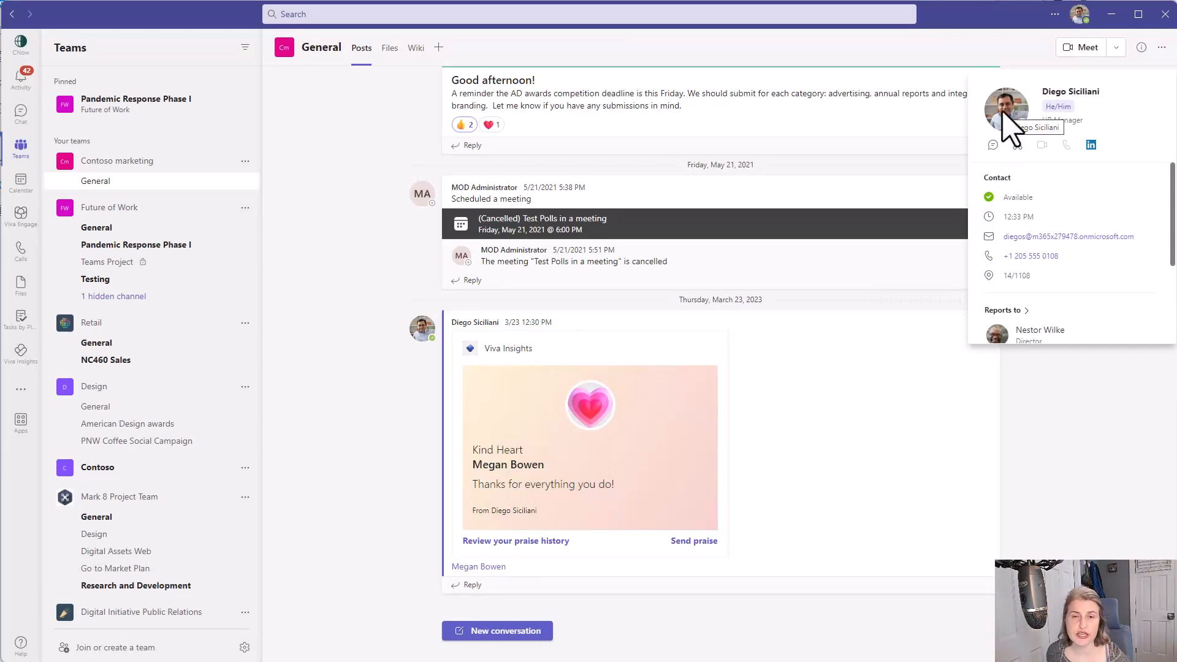
pyautogui.moveTo(1062, 120)
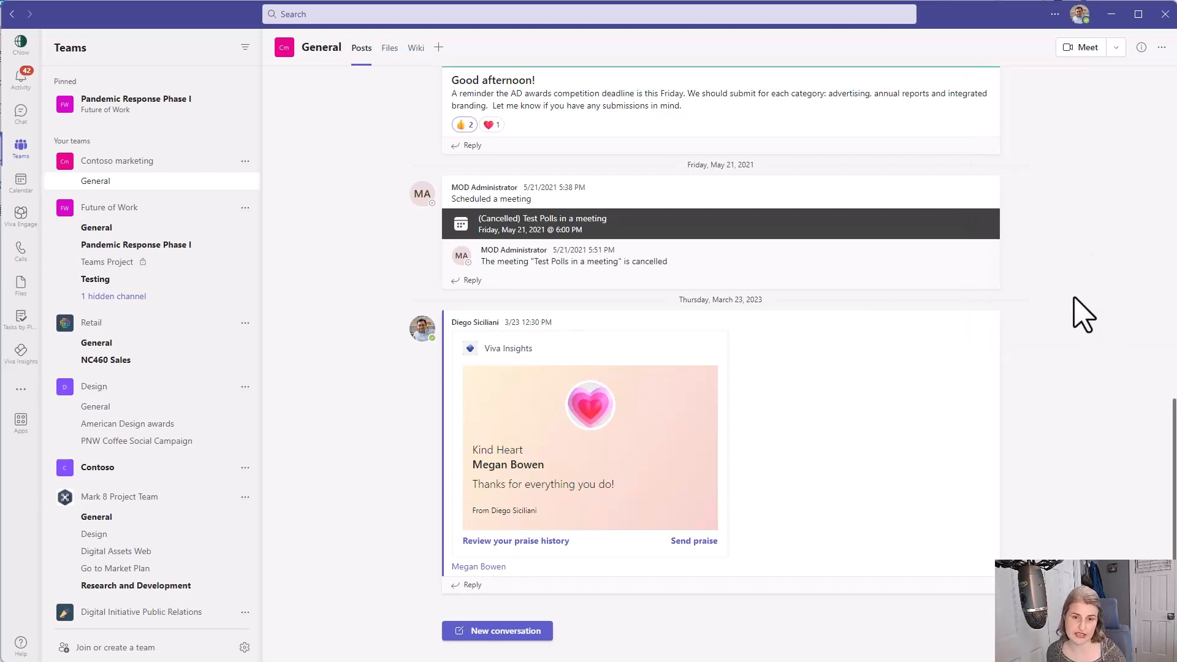
pyautogui.moveTo(604, 261)
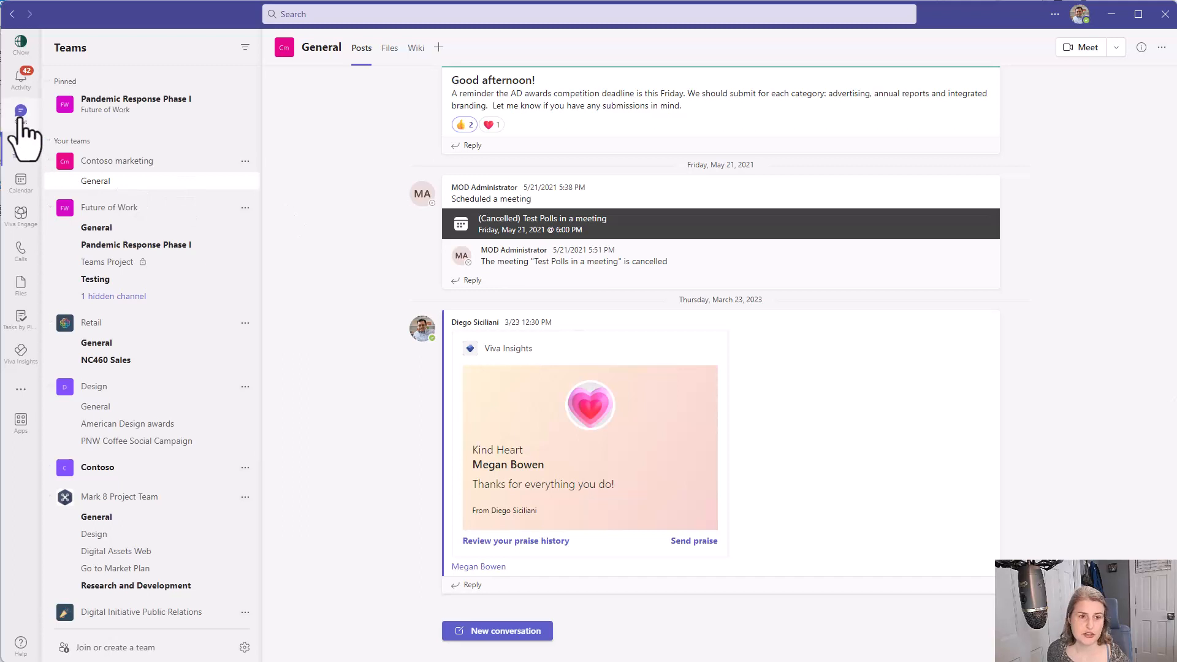
# Close the profile card and switch to Chat
pyautogui.click(20, 115)
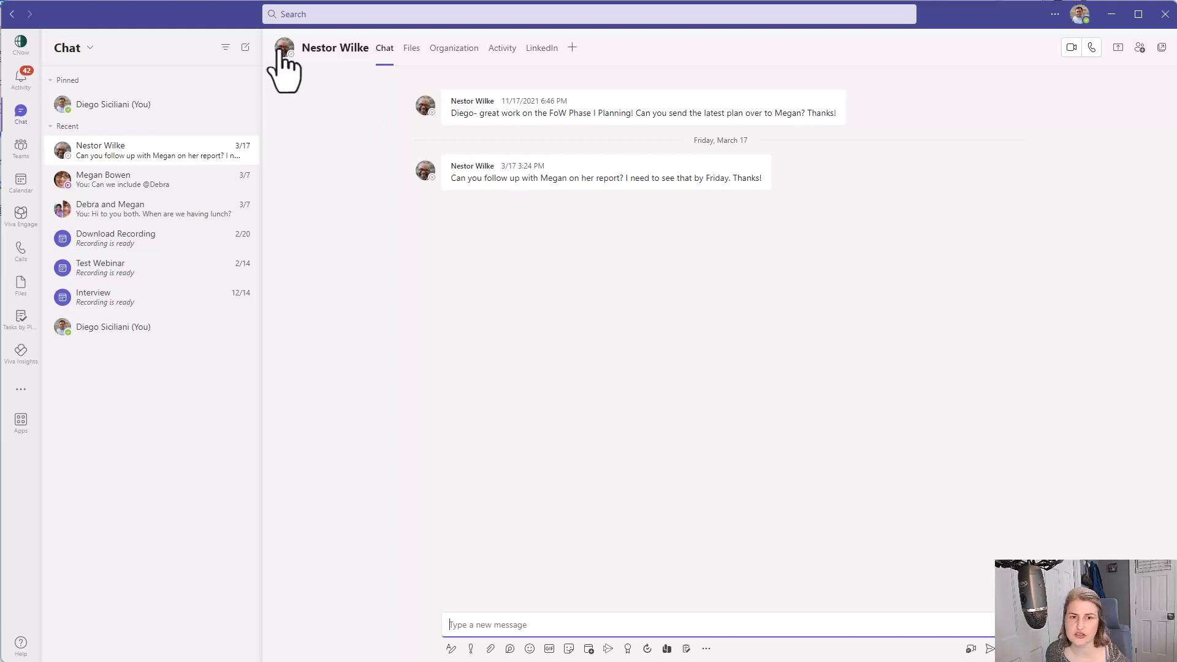
pyautogui.click(284, 47)
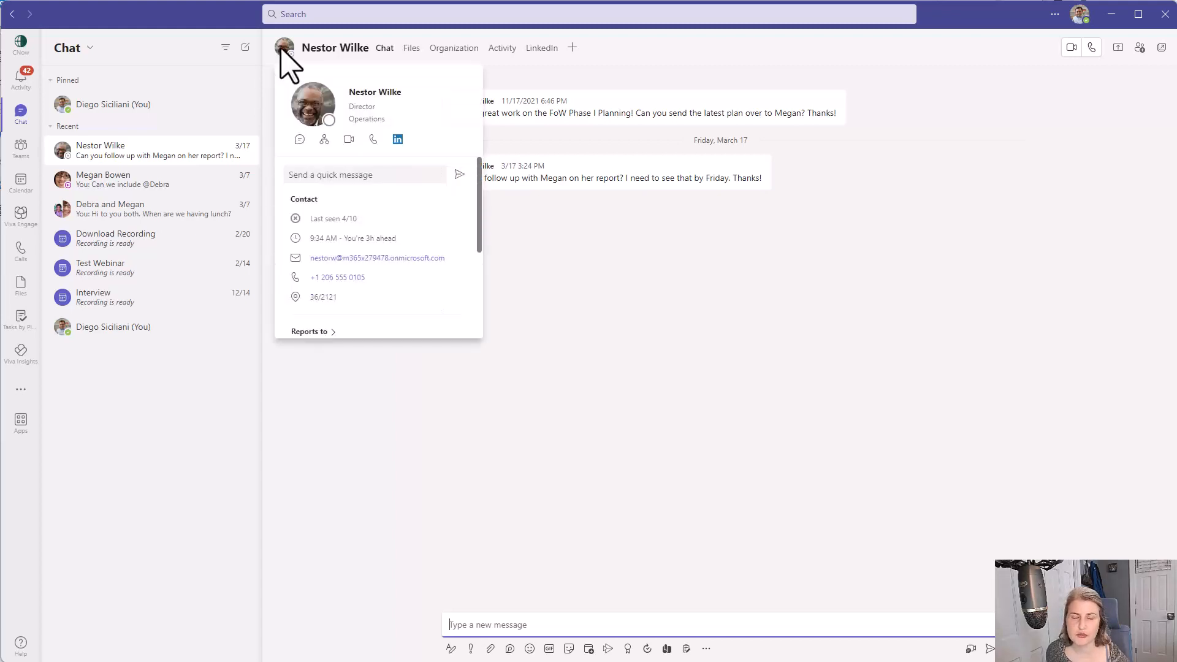
pyautogui.moveTo(391, 135)
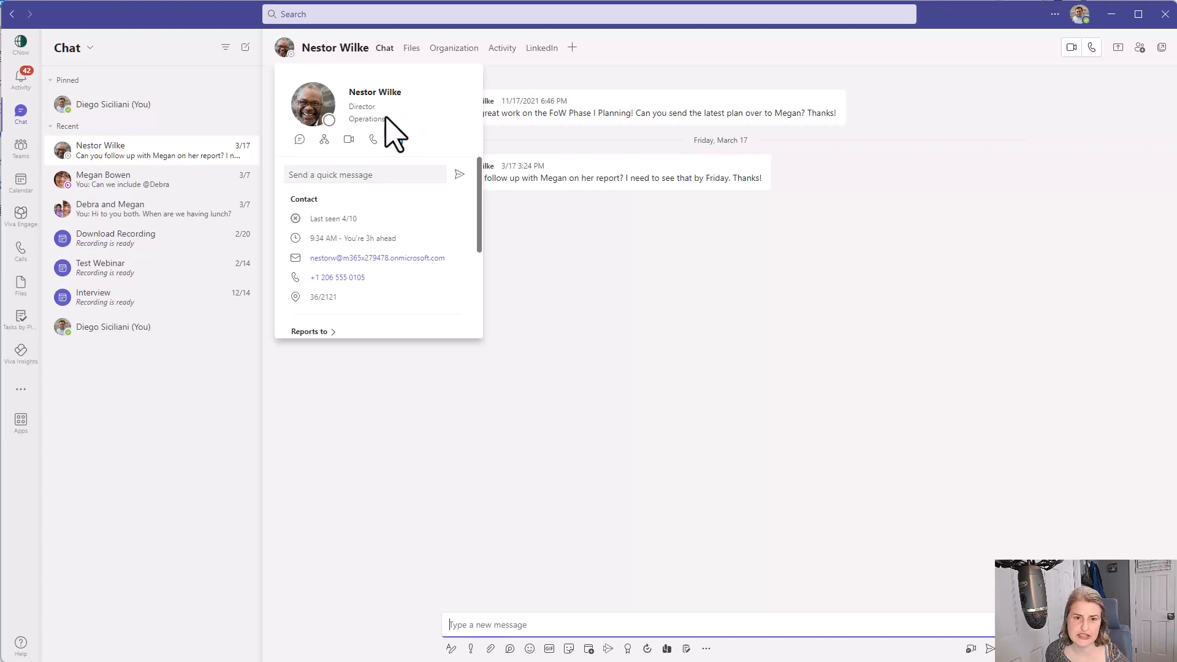
pyautogui.moveTo(398, 140)
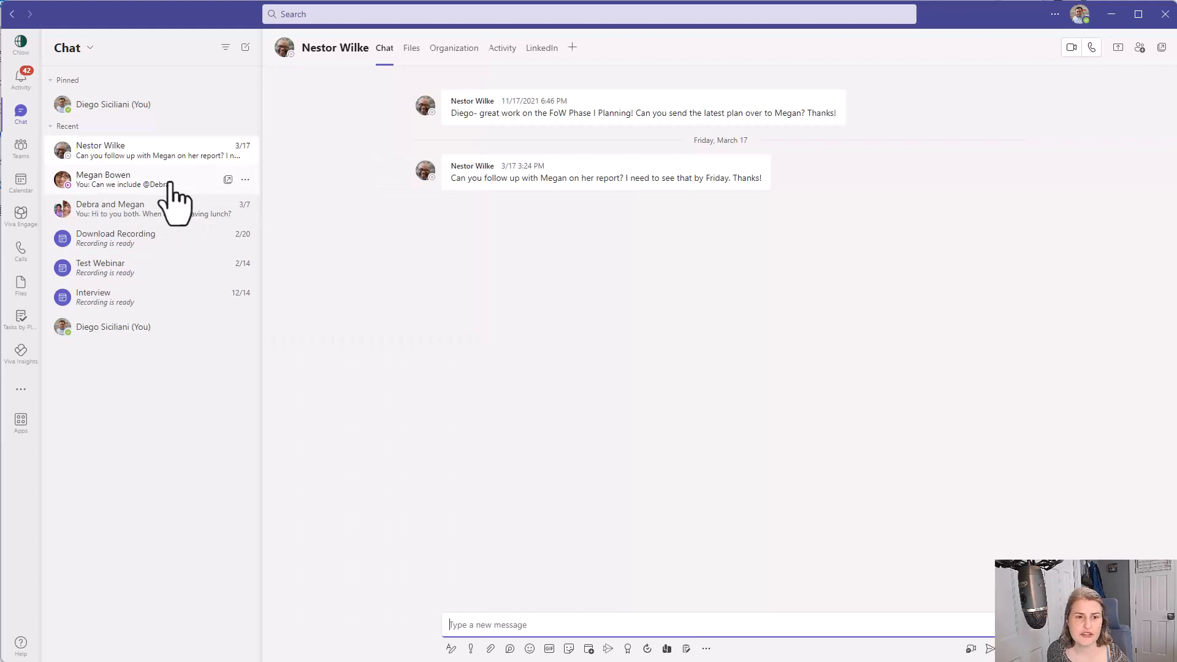
pyautogui.click(103, 179)
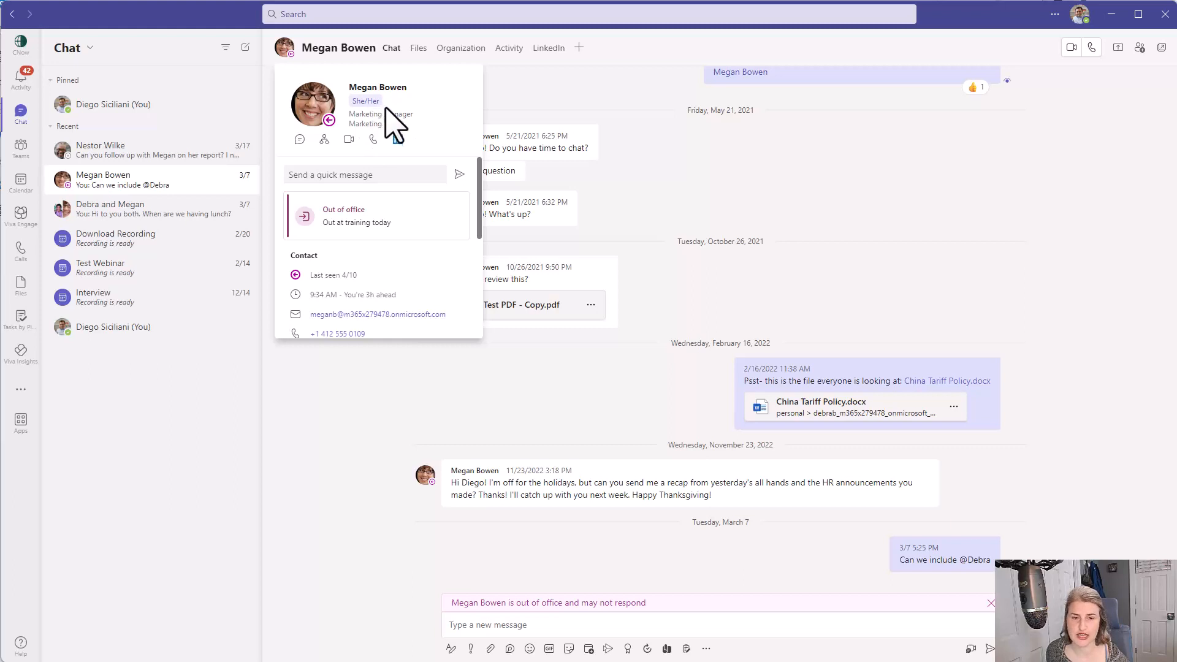
pyautogui.moveTo(398, 124)
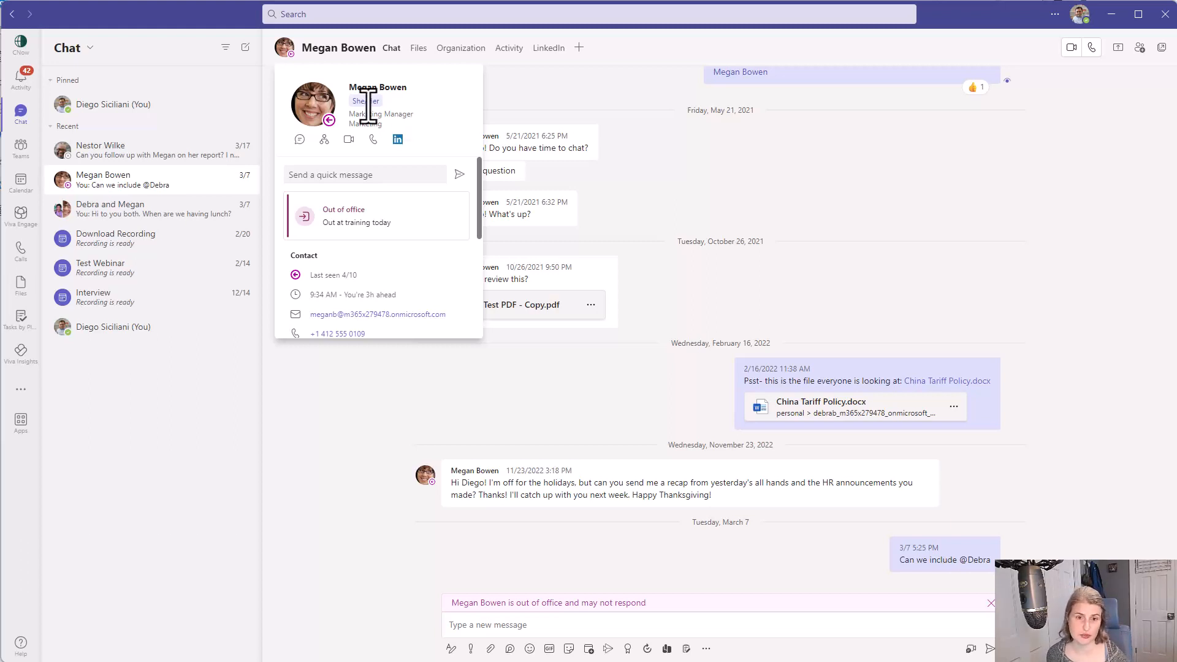
pyautogui.moveTo(391, 124)
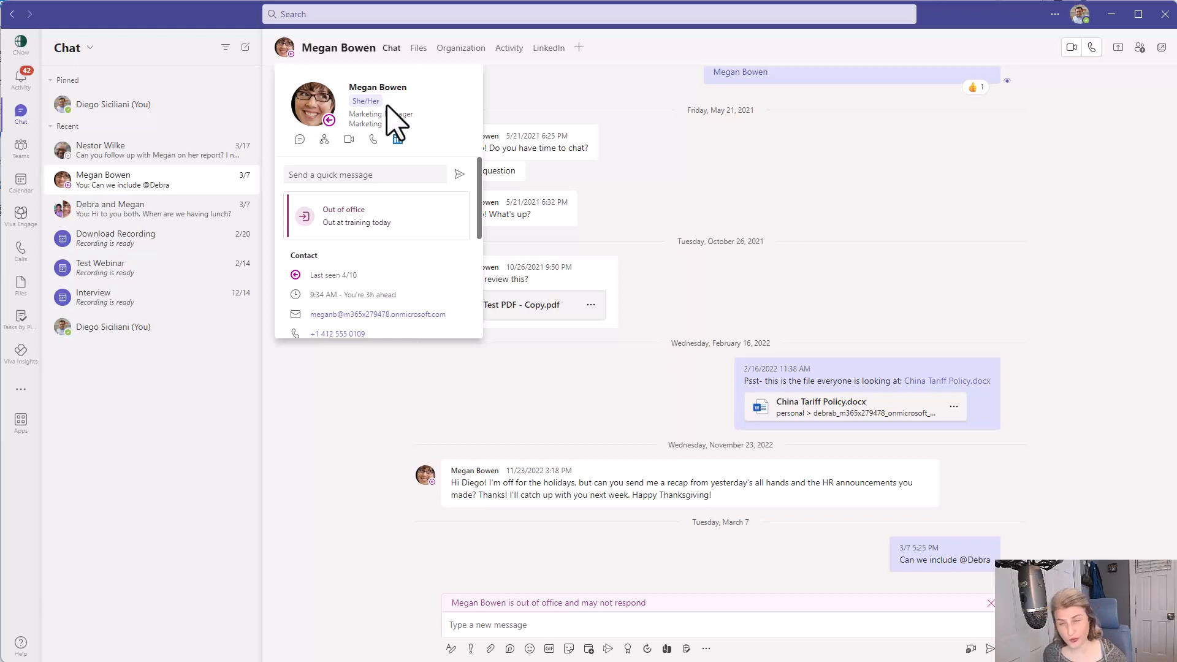
pyautogui.moveTo(485, 117)
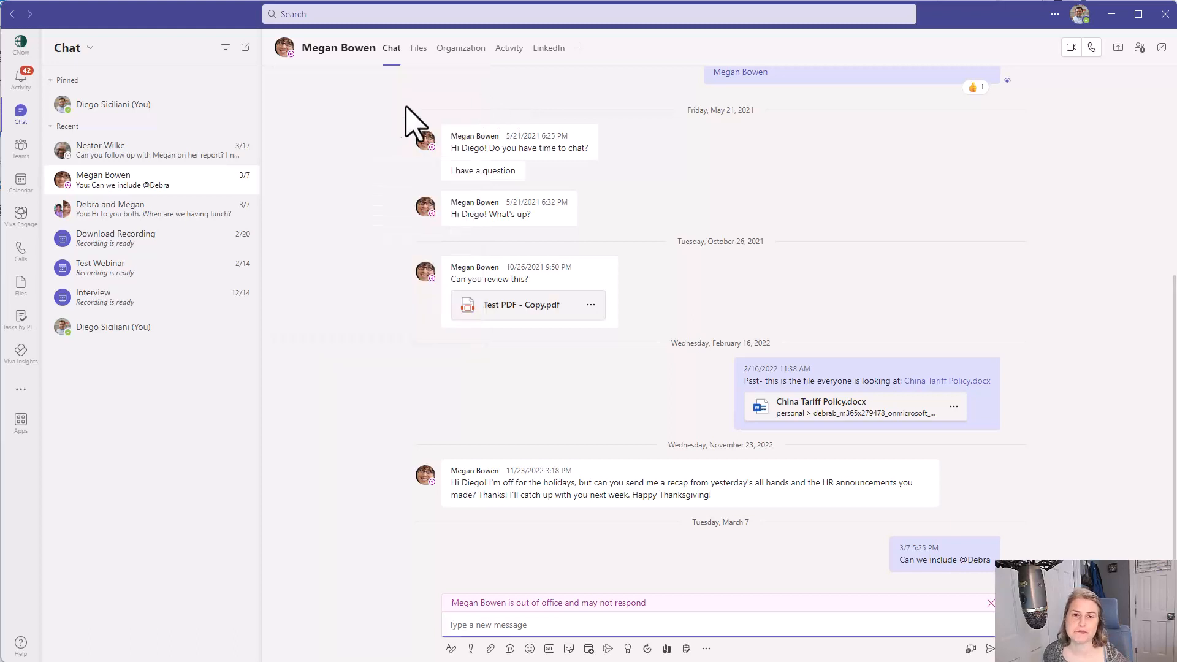
pyautogui.moveTo(354, 163)
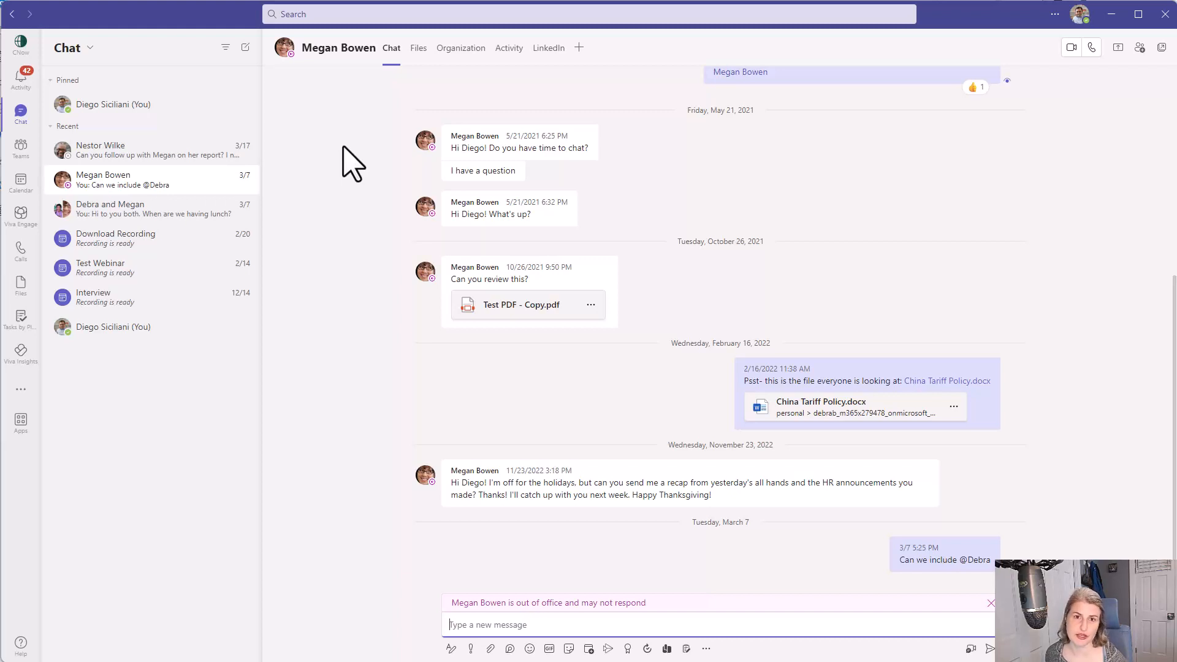
pyautogui.moveTo(363, 164)
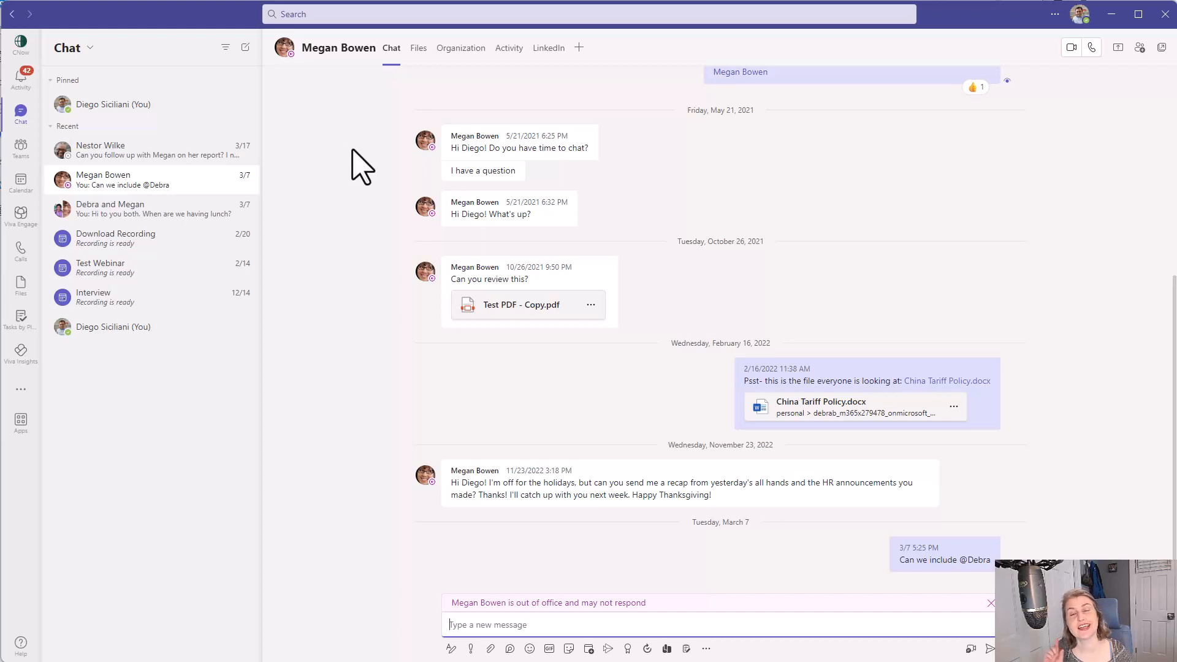
pyautogui.moveTo(428, 113)
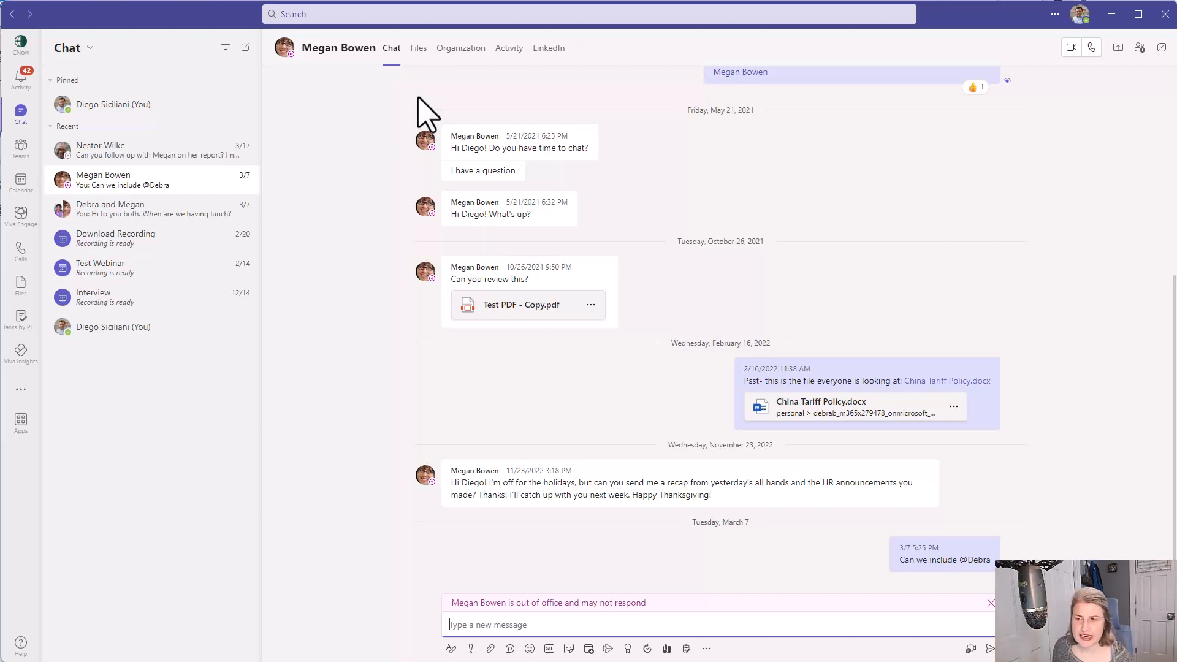
pyautogui.moveTo(704, 225)
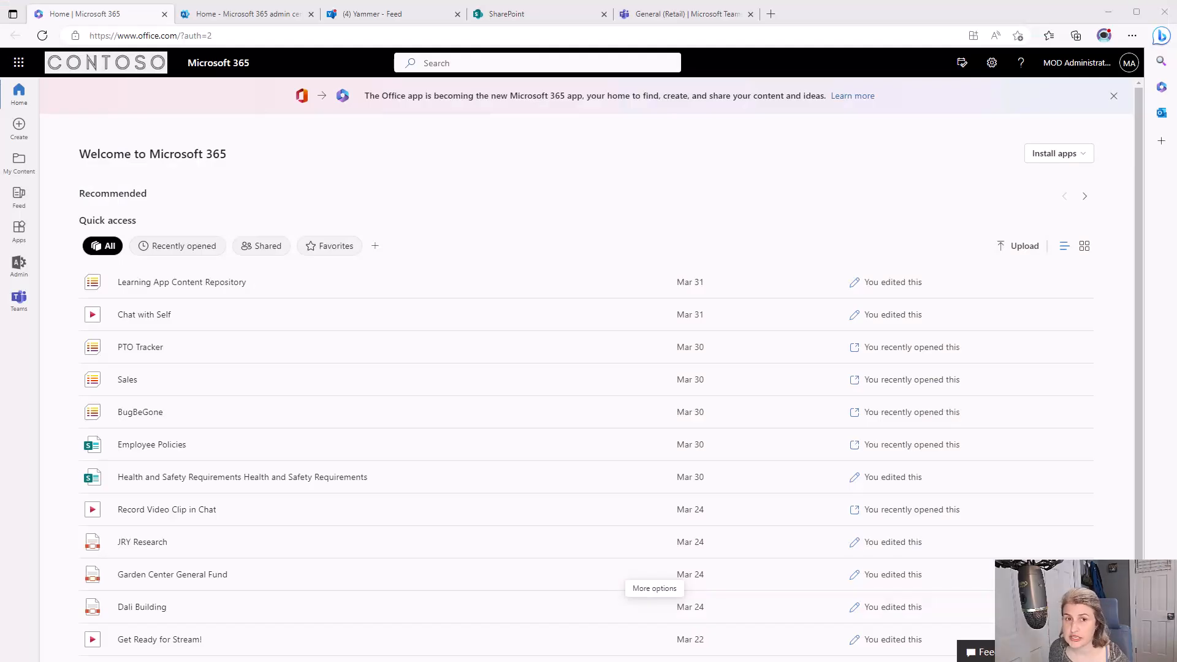
pyautogui.moveTo(605, 231)
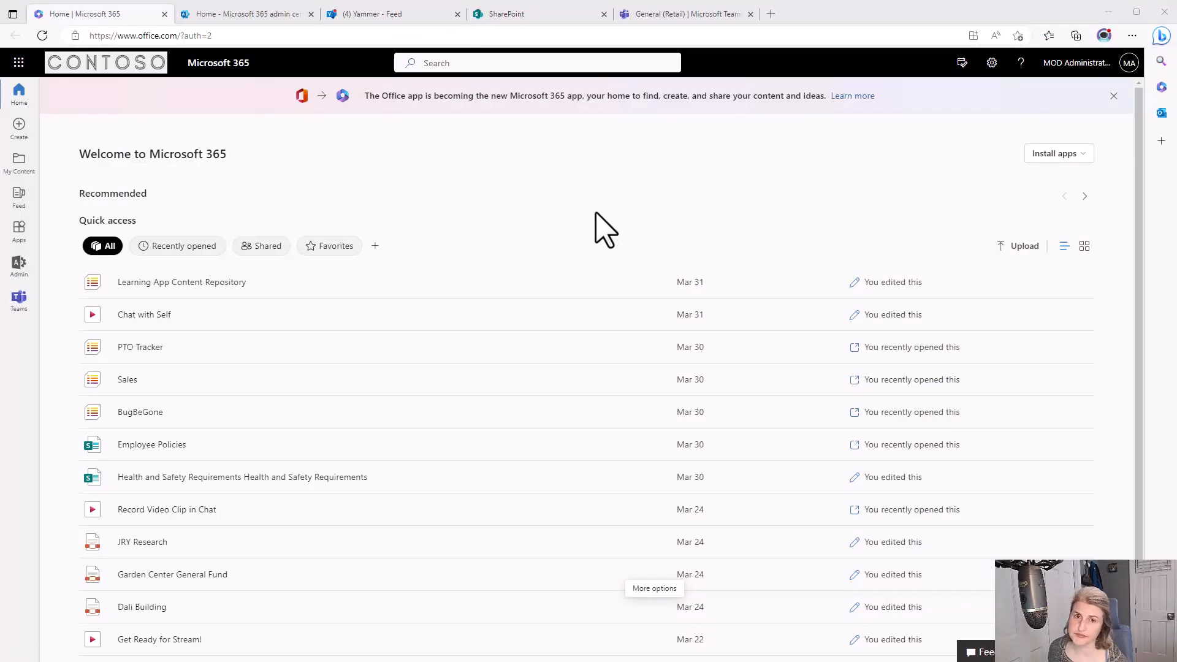
pyautogui.moveTo(612, 199)
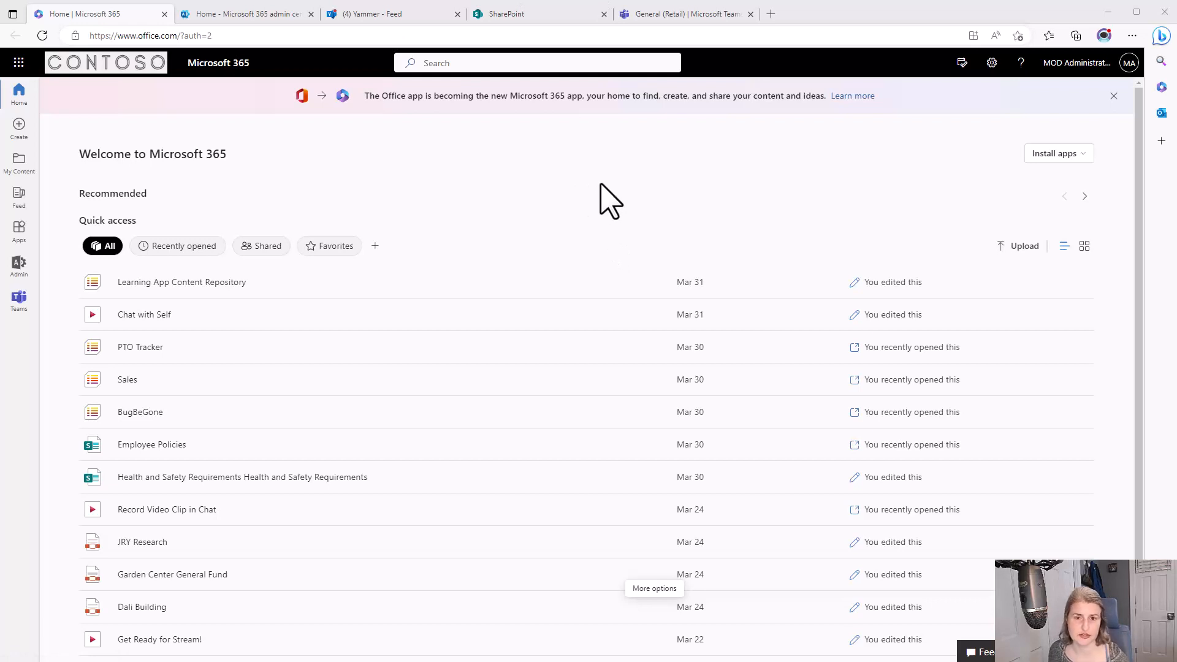
pyautogui.moveTo(561, 180)
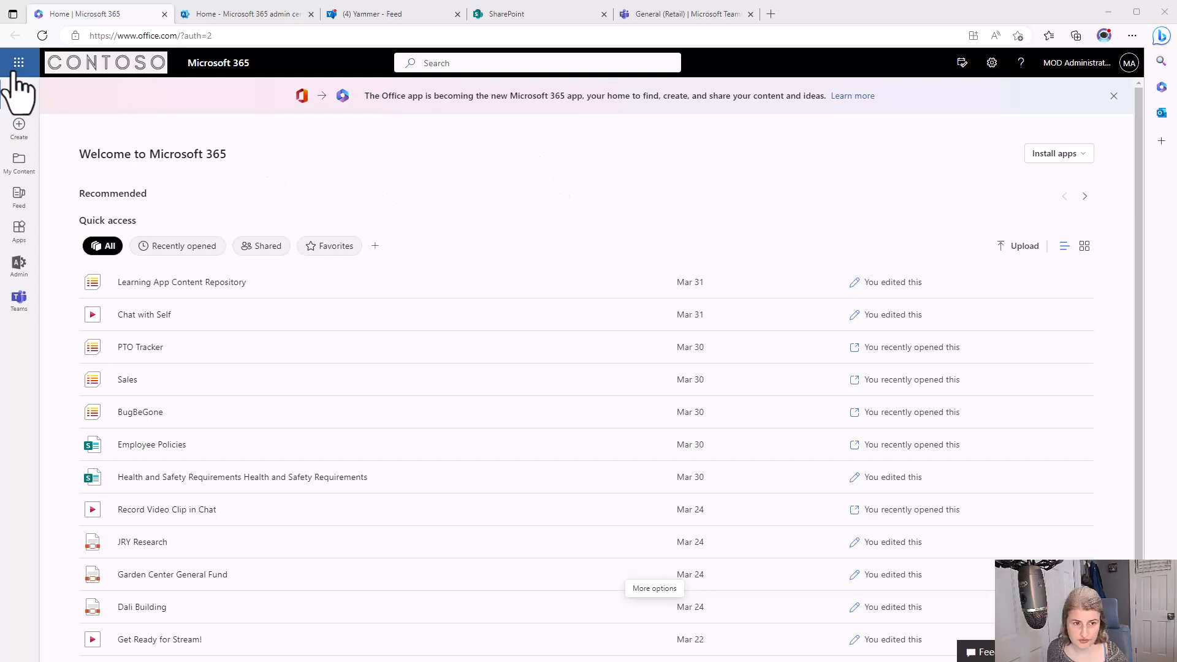
# Open the admin center's Org settings on the Security & privacy tab
pyautogui.click(19, 63)
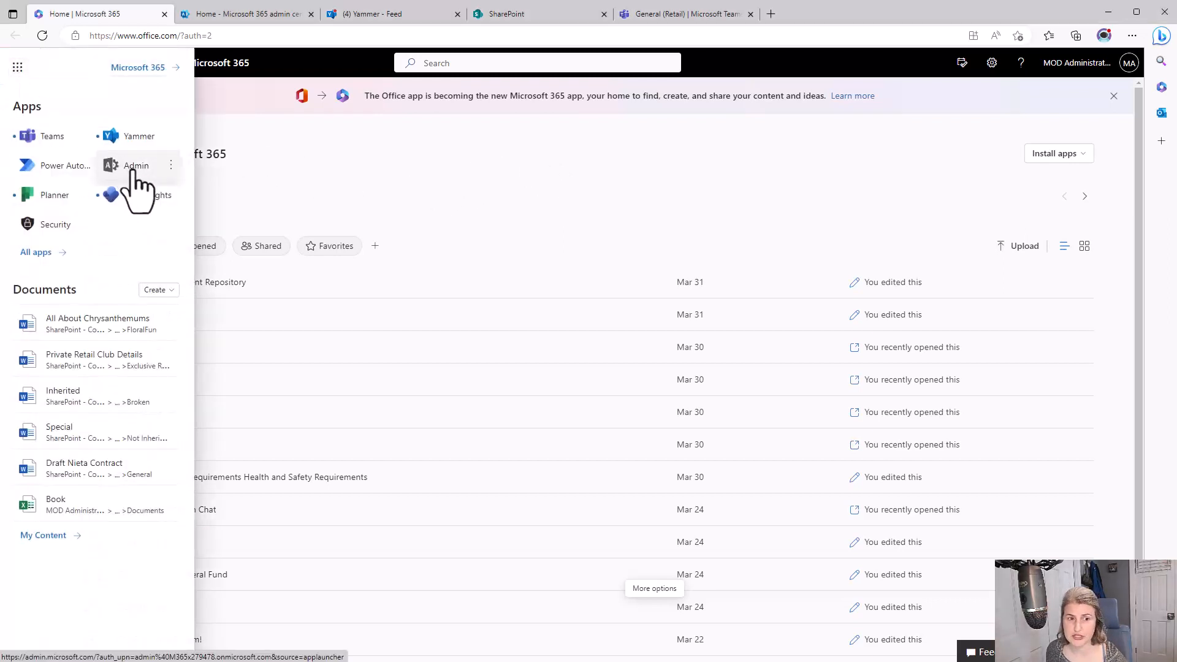
pyautogui.click(136, 164)
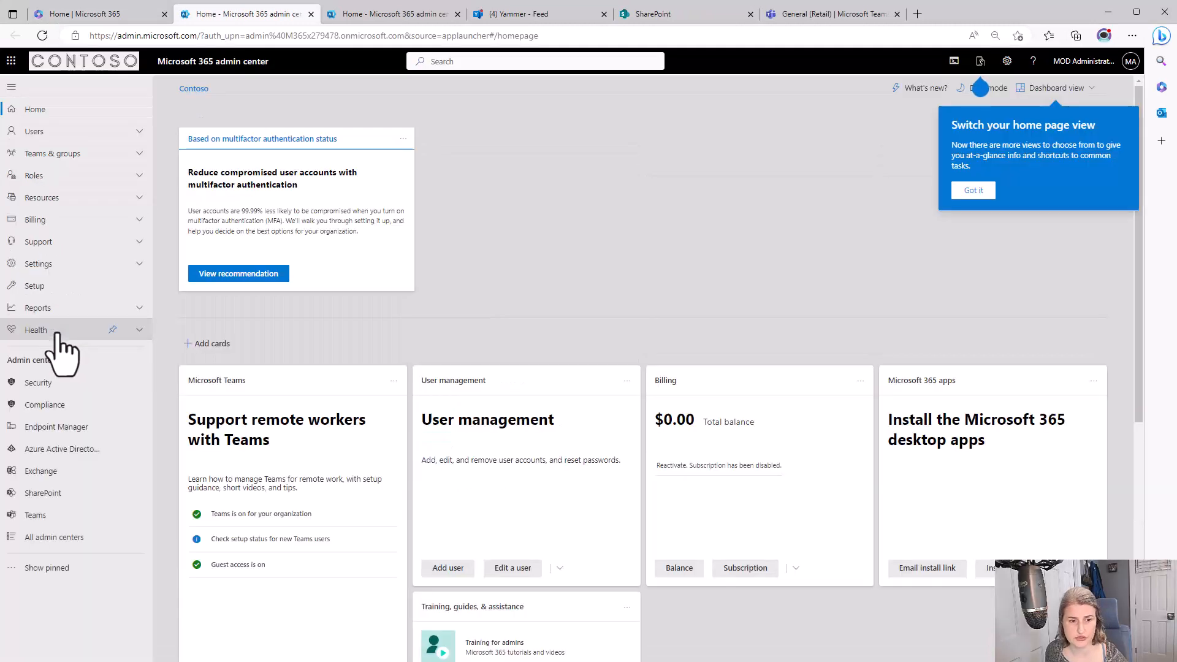
pyautogui.moveTo(84, 281)
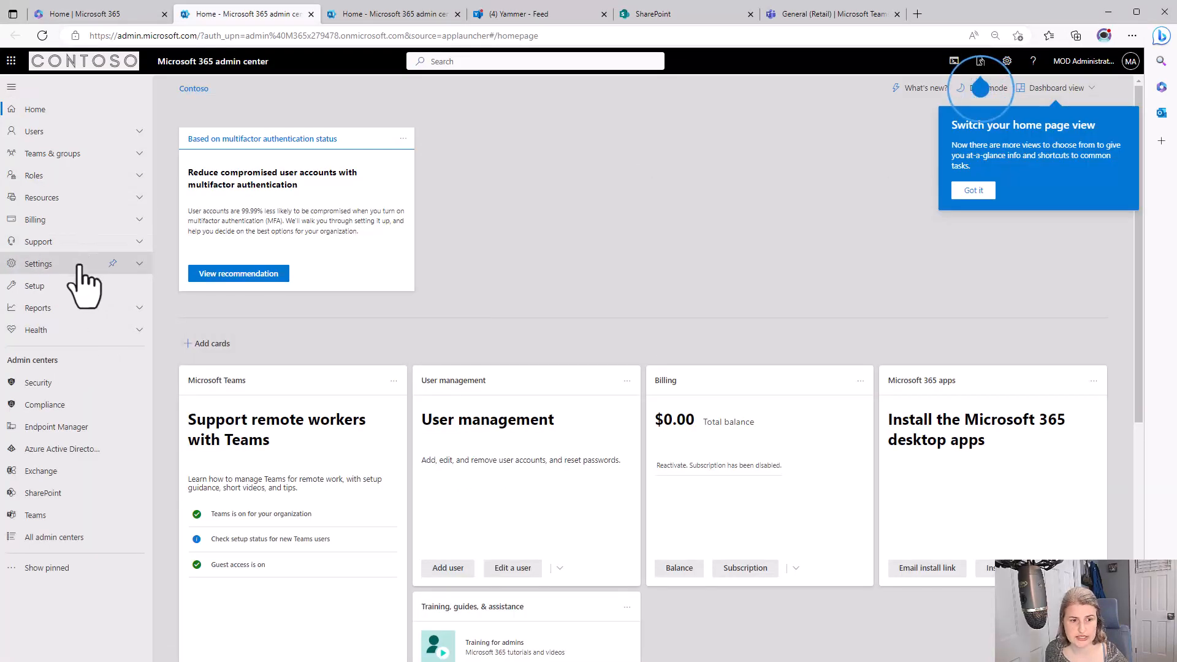
pyautogui.click(38, 264)
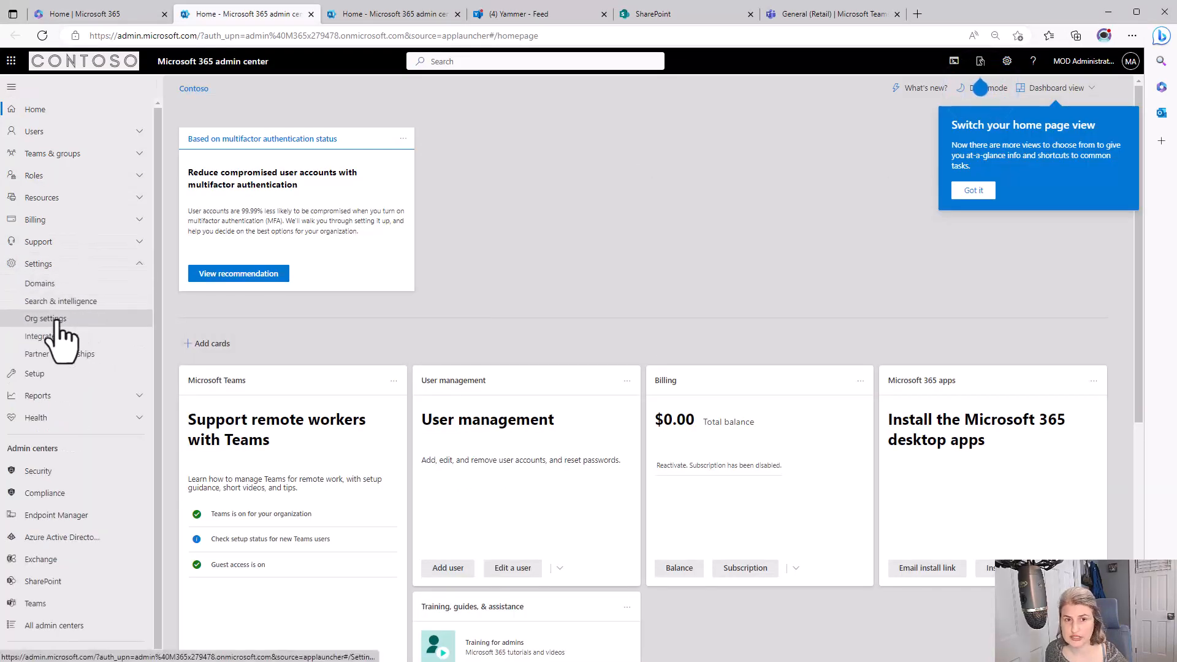
pyautogui.click(44, 319)
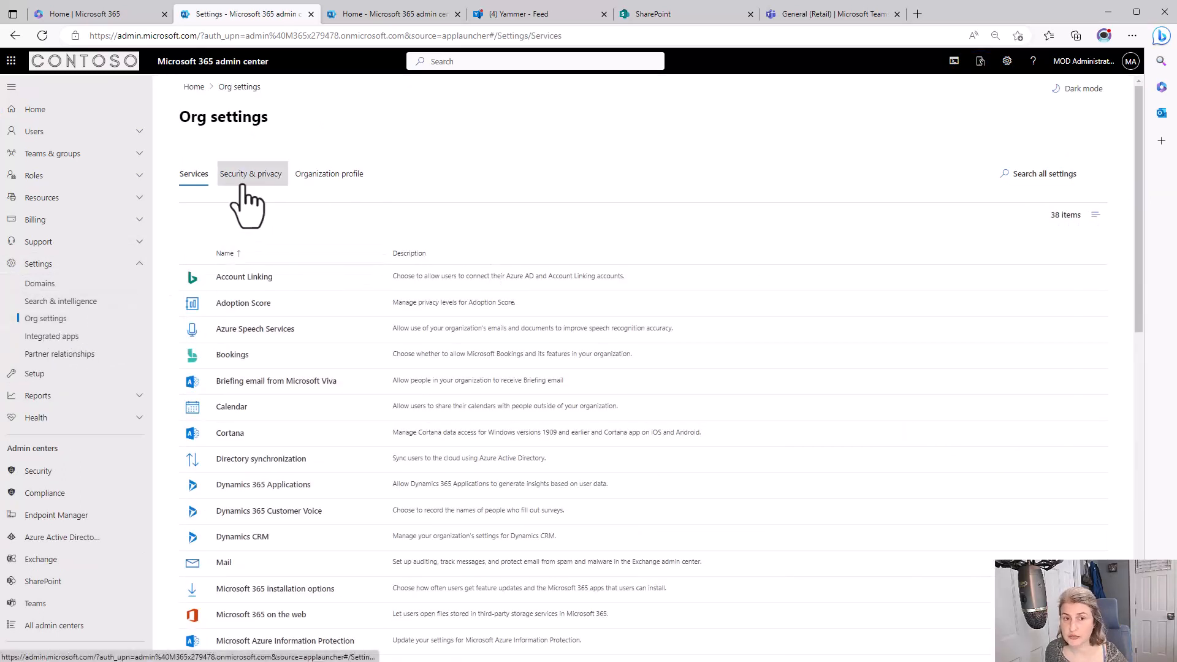
pyautogui.click(251, 173)
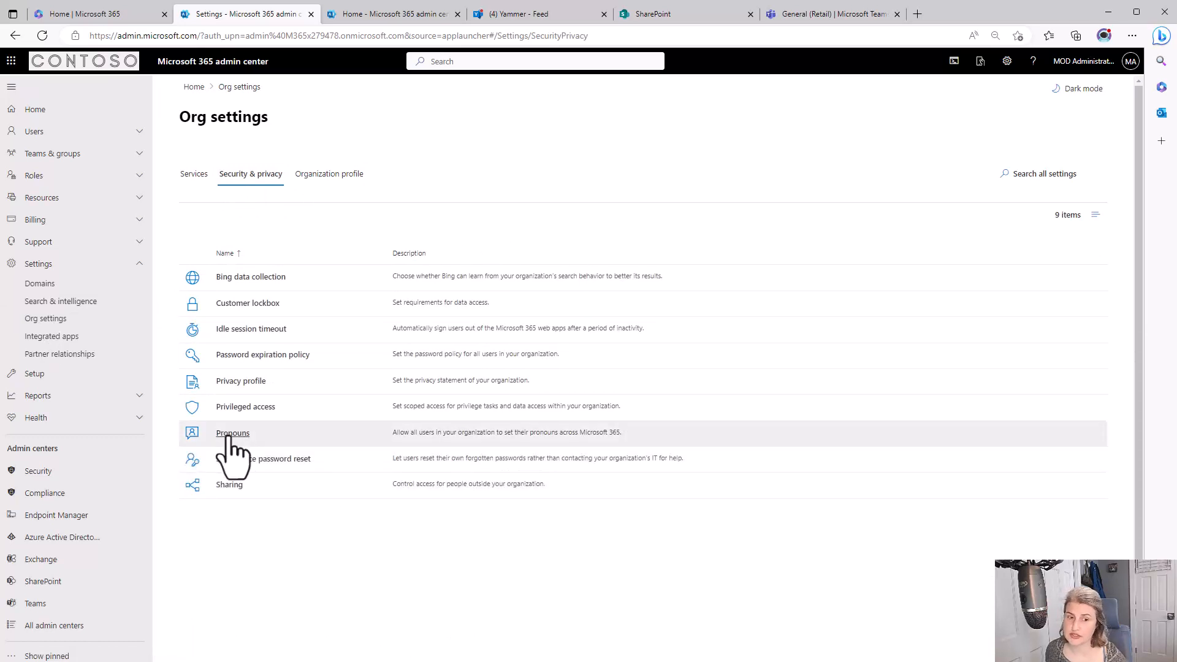
pyautogui.moveTo(245, 455)
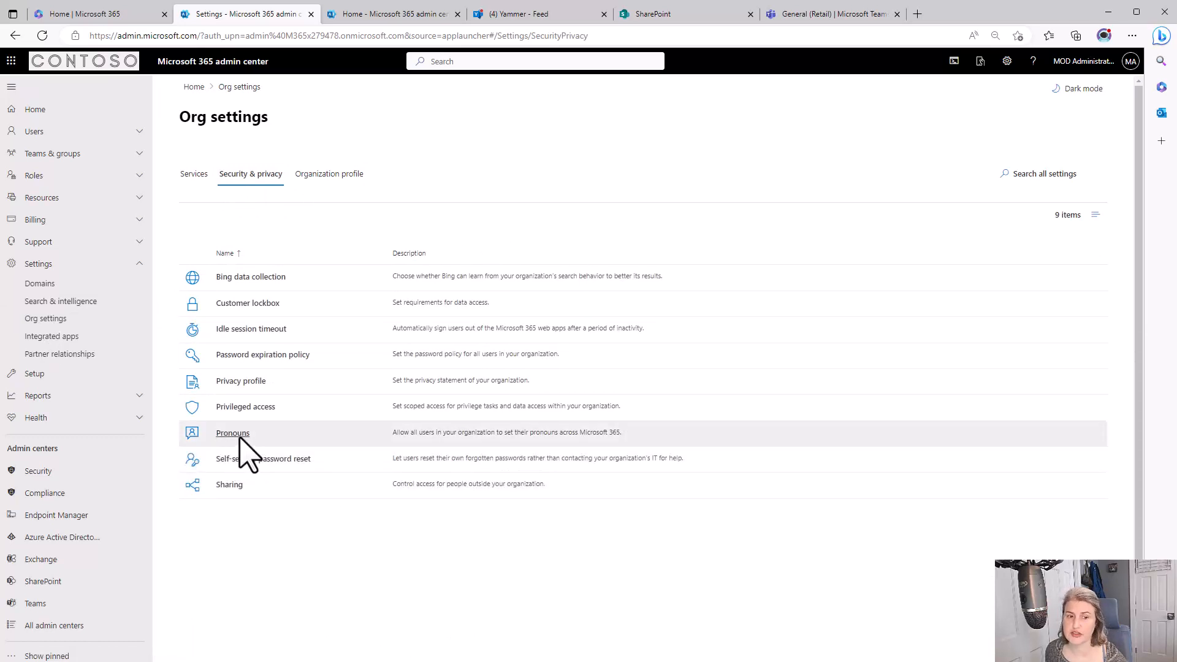
pyautogui.moveTo(242, 451)
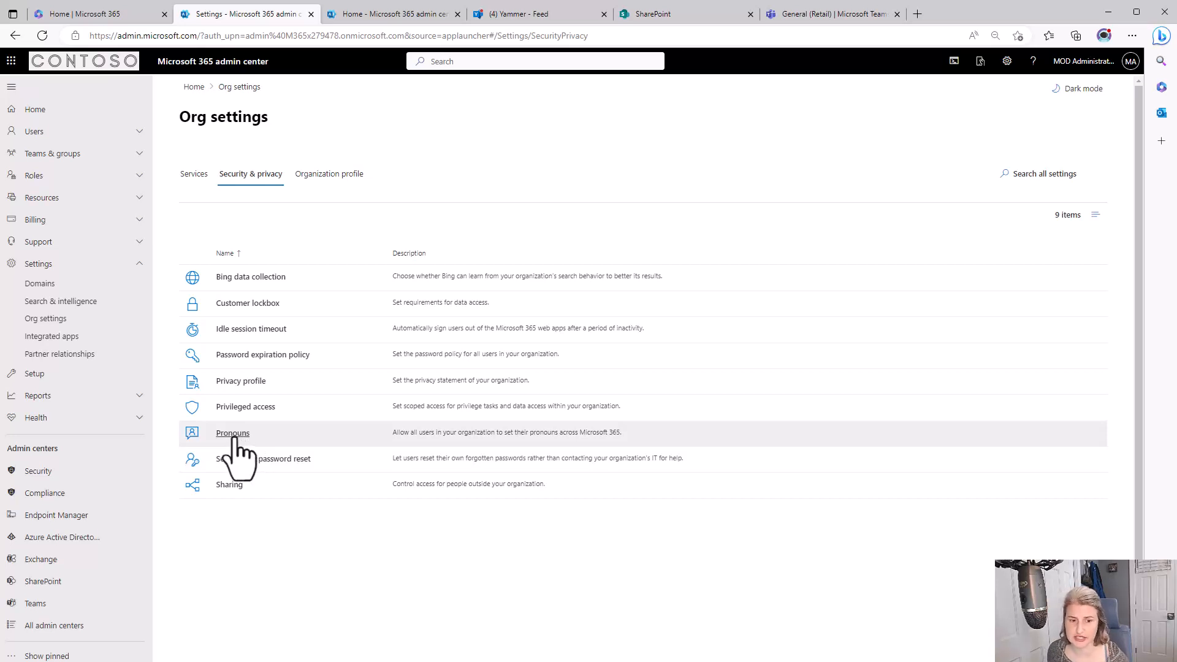
# Open the Pronouns setting to confirm 'Turn on and allow pronouns' is checked
pyautogui.click(233, 432)
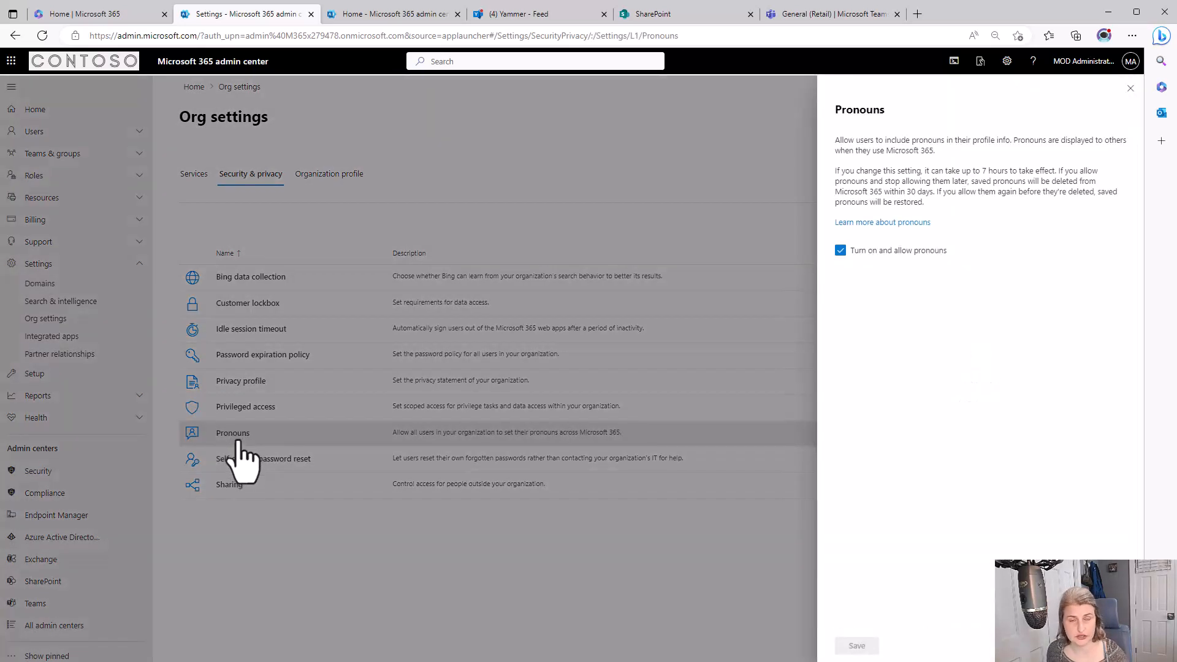
pyautogui.moveTo(251, 469)
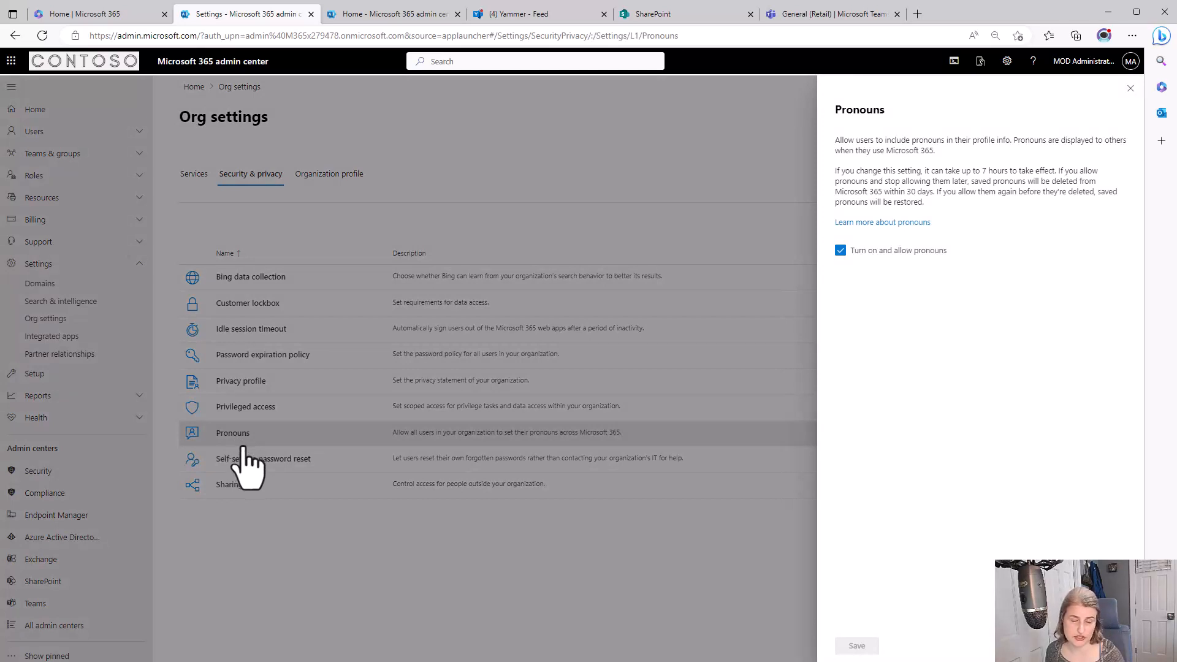
pyautogui.moveTo(884, 317)
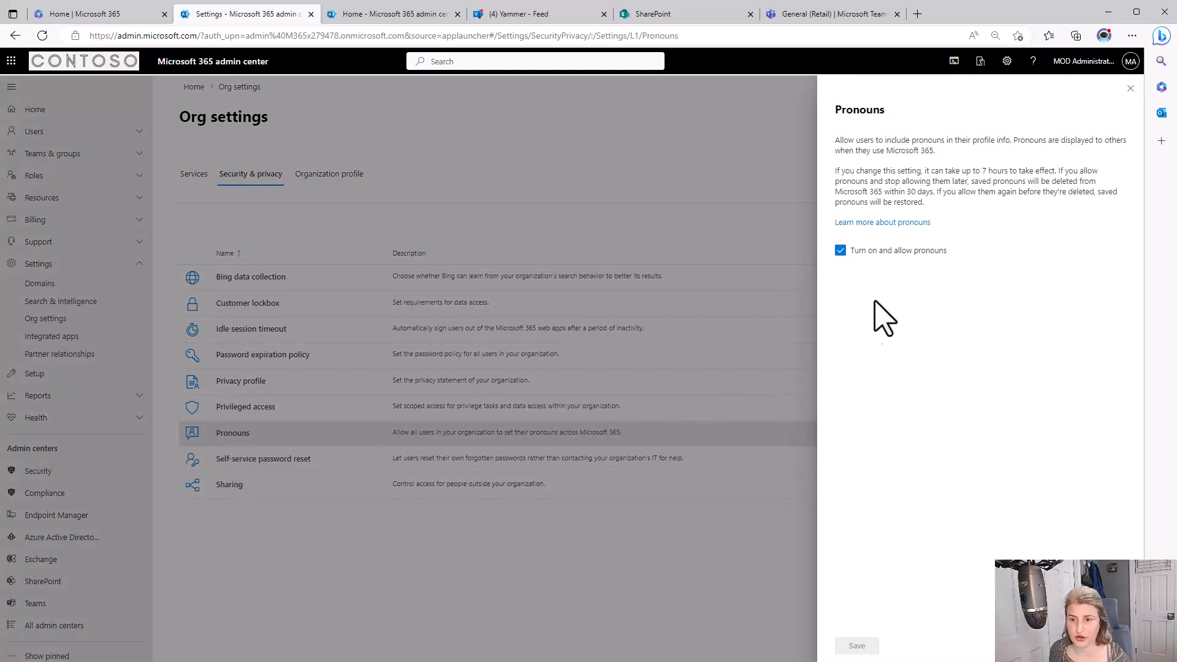
pyautogui.moveTo(882, 278)
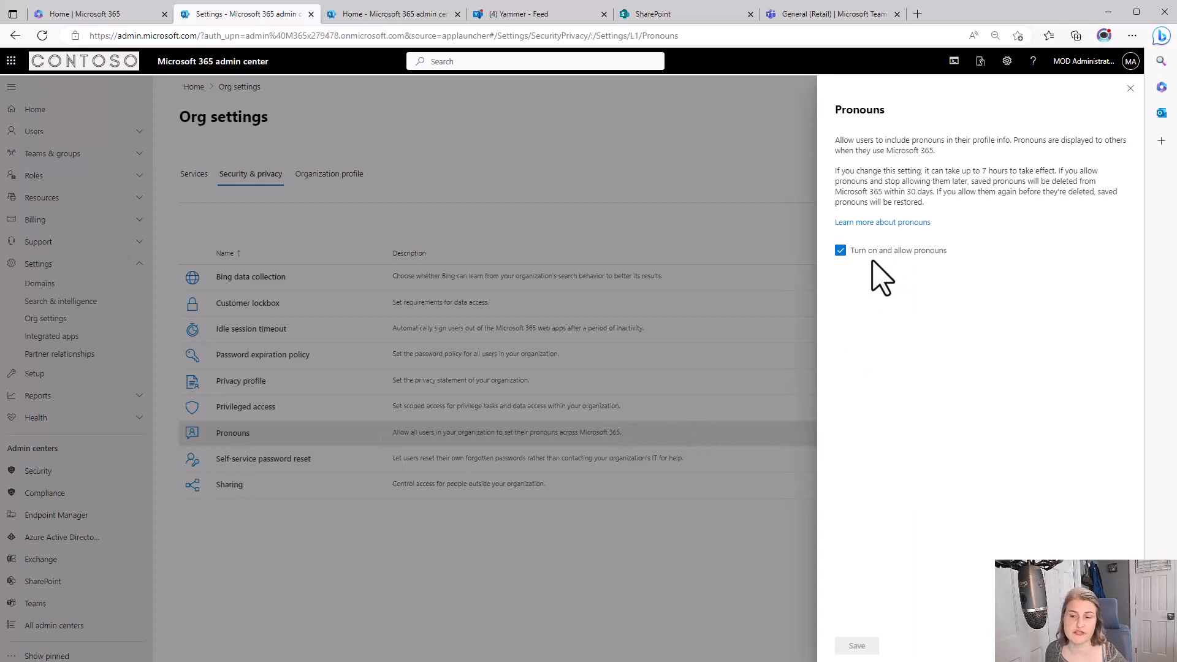
pyautogui.moveTo(884, 287)
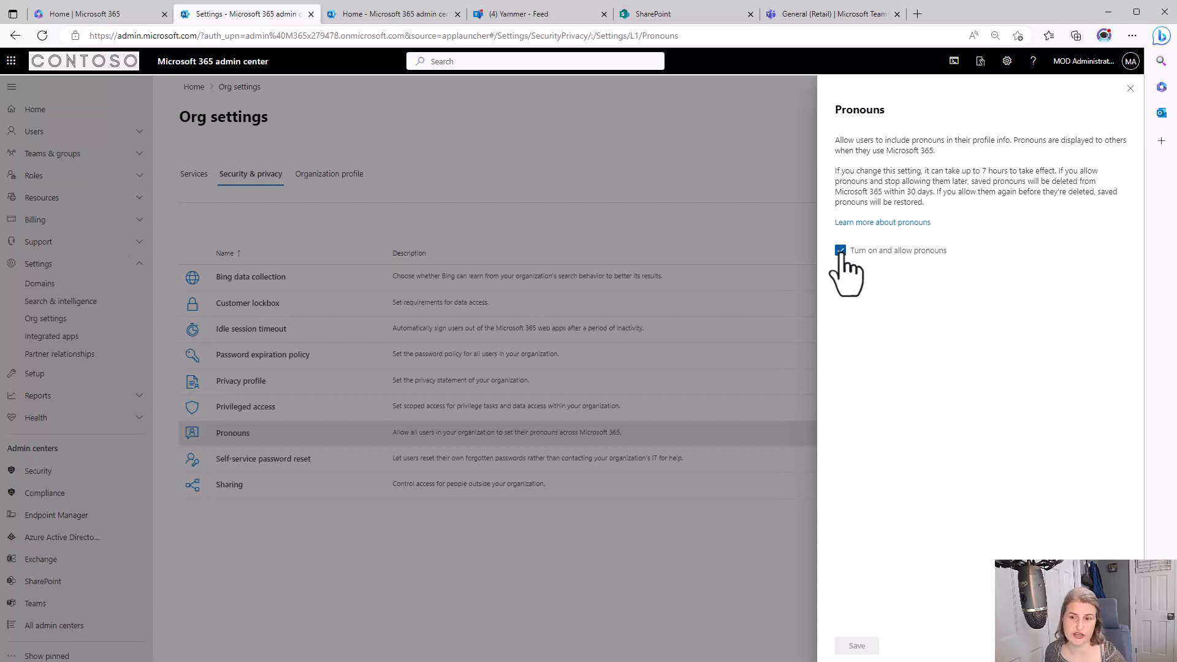
pyautogui.moveTo(926, 569)
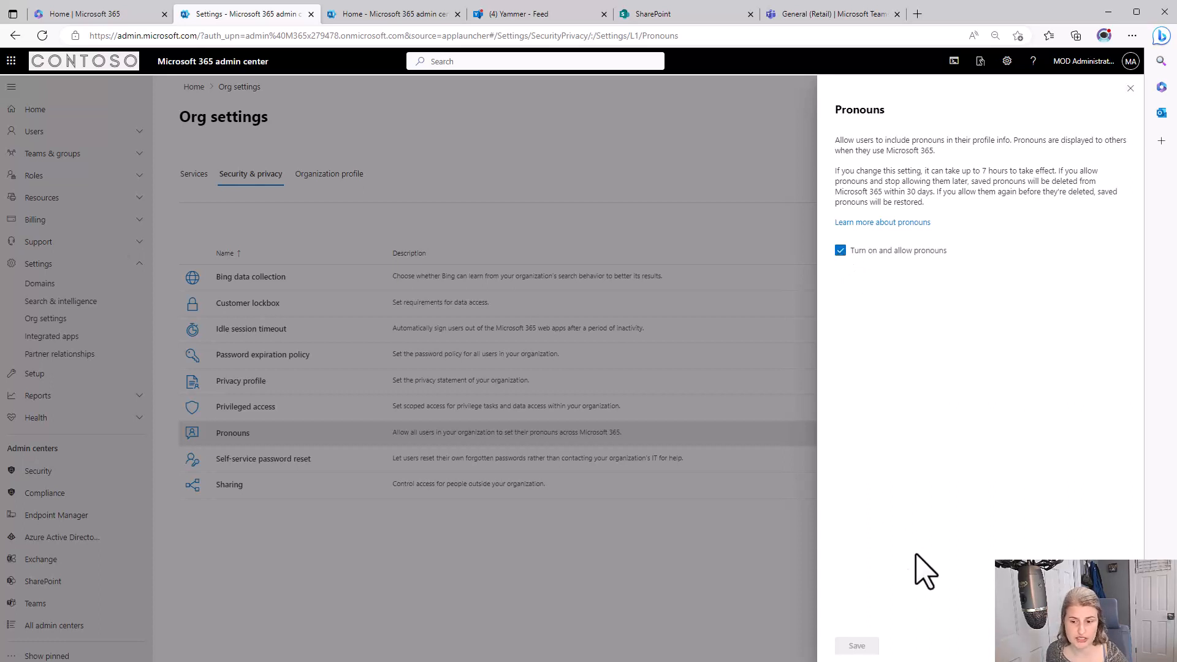
pyautogui.moveTo(867, 638)
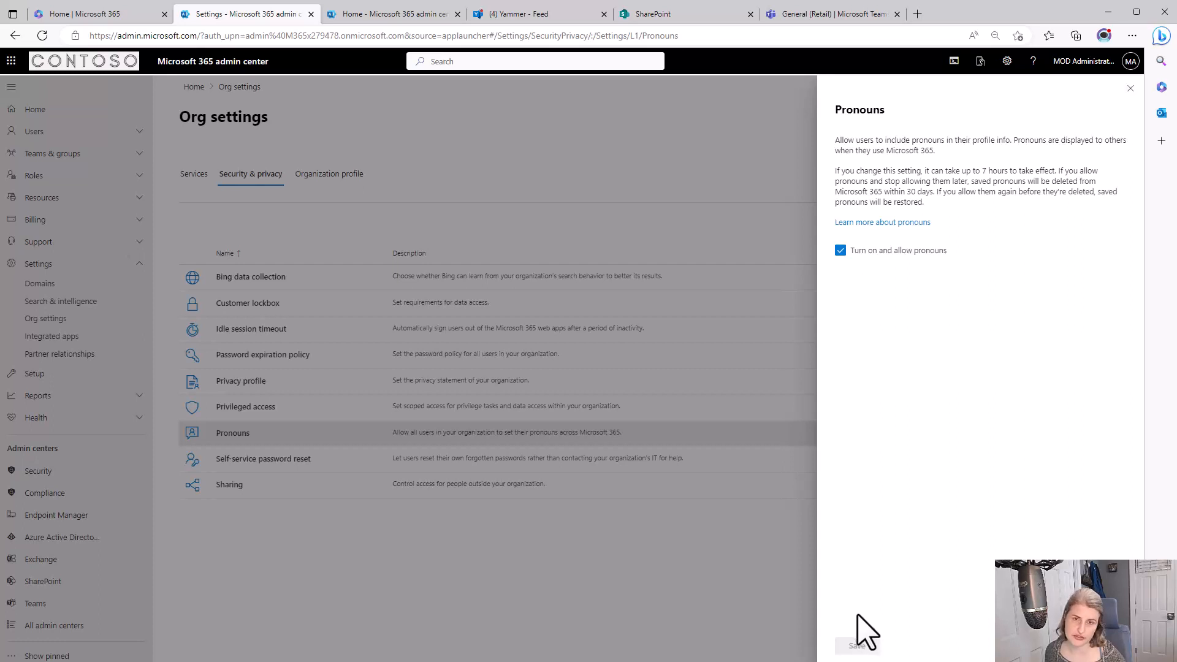
pyautogui.moveTo(913, 601)
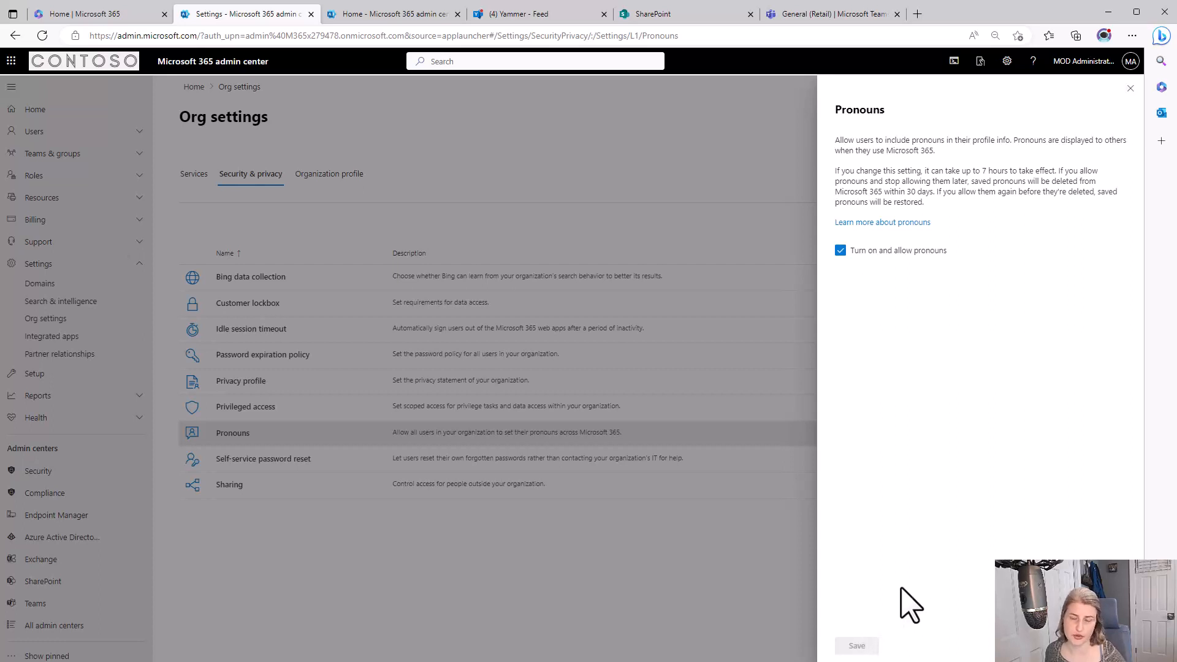
pyautogui.moveTo(934, 596)
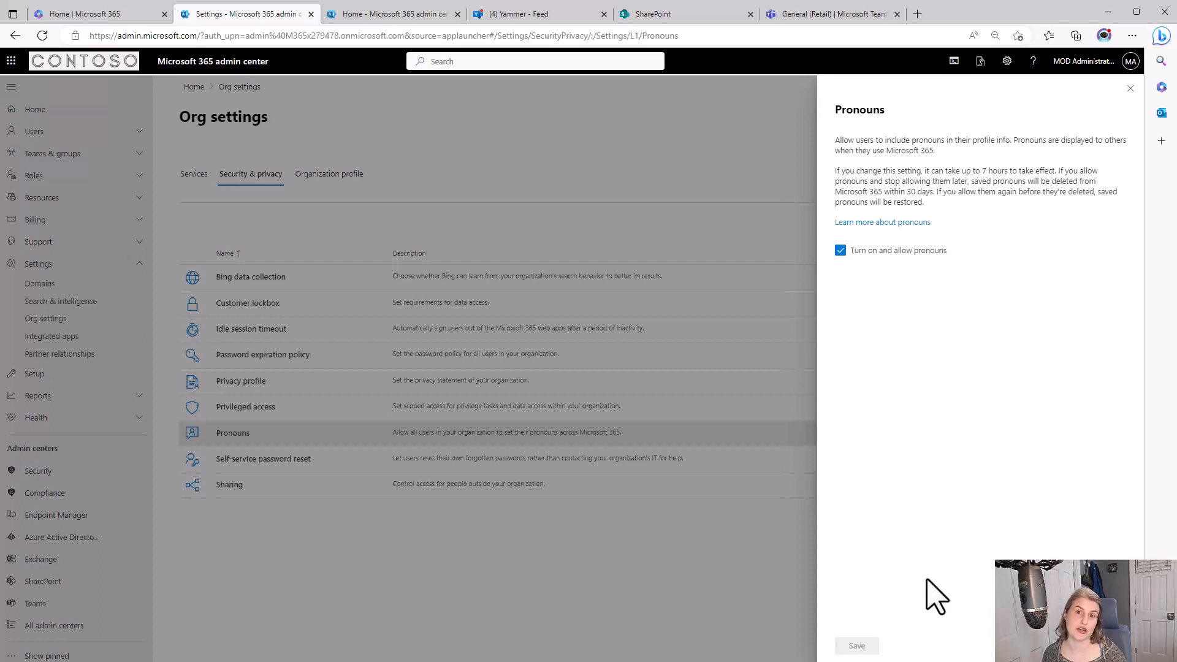
pyautogui.moveTo(942, 601)
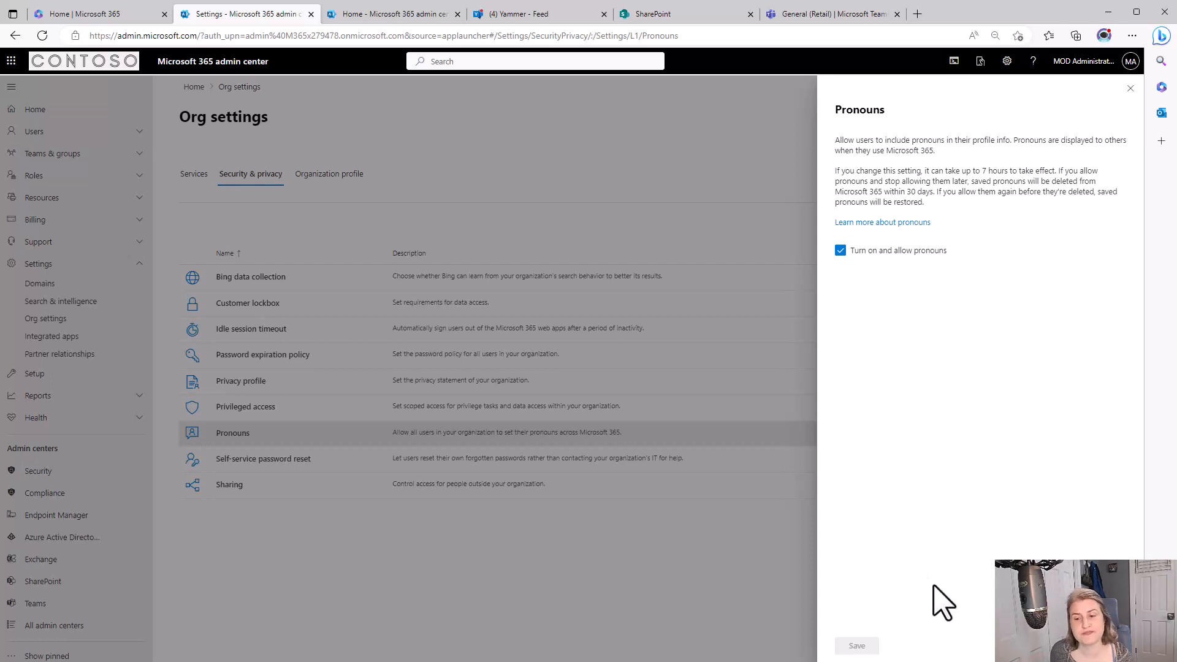
pyautogui.moveTo(947, 601)
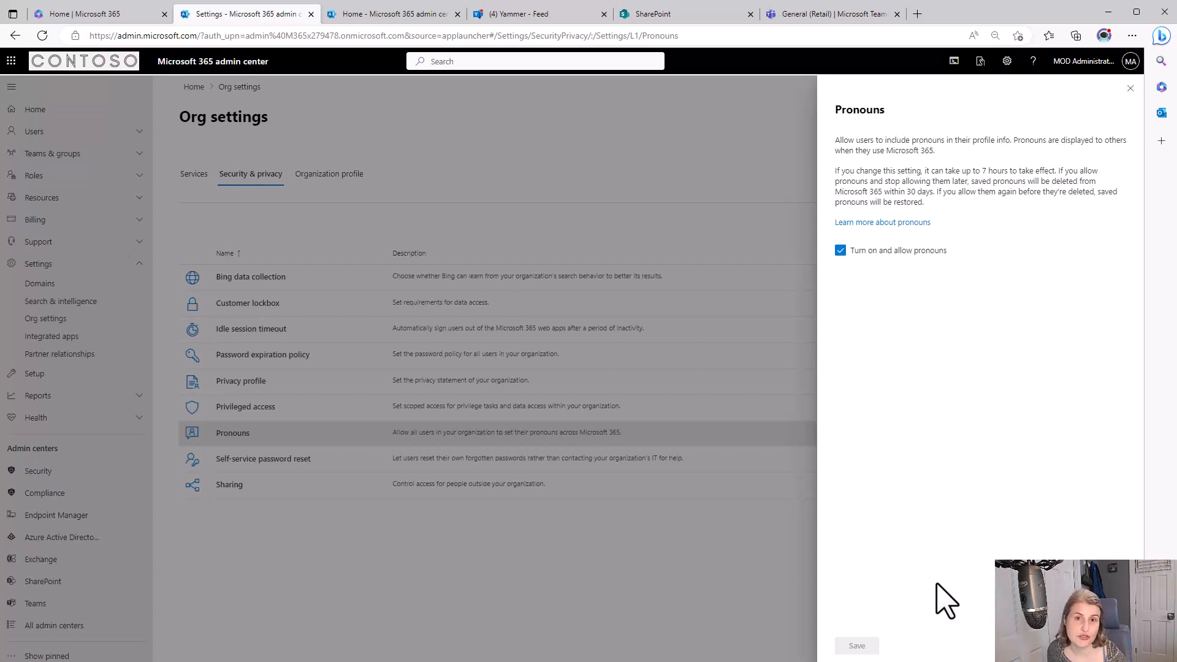
pyautogui.moveTo(1026, 458)
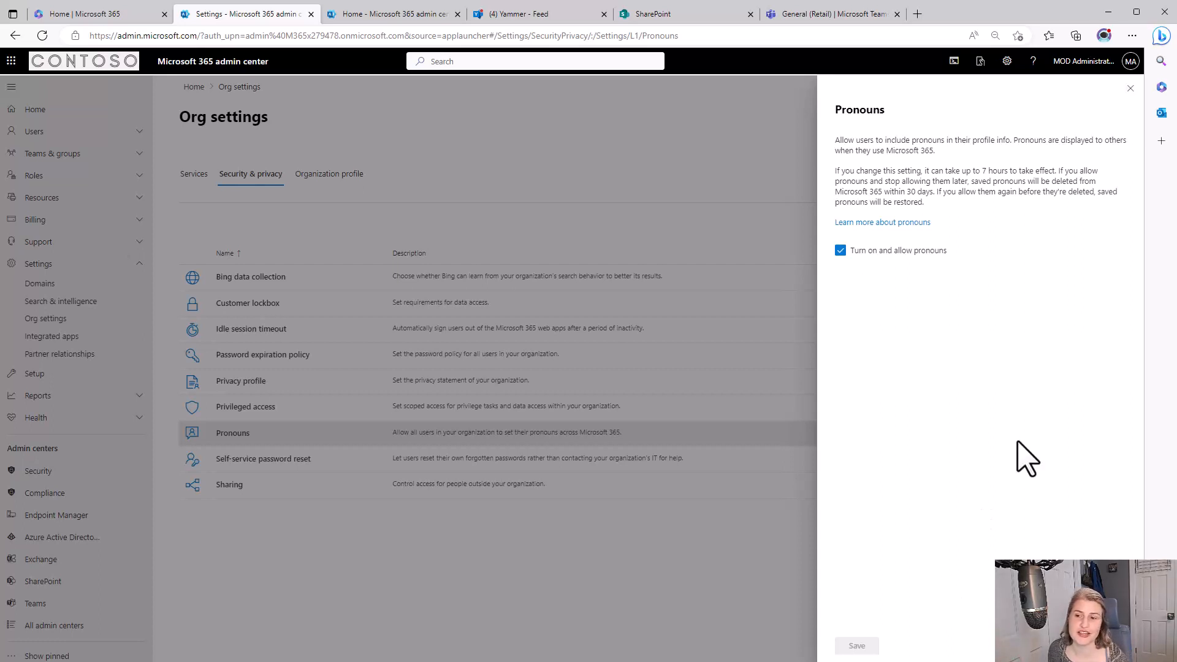